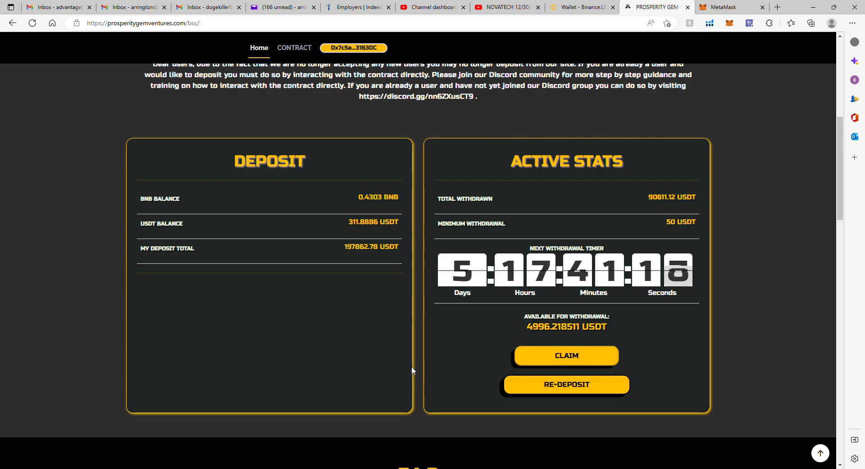
{"action": "mouse_move", "coordinate": [448, 131]}
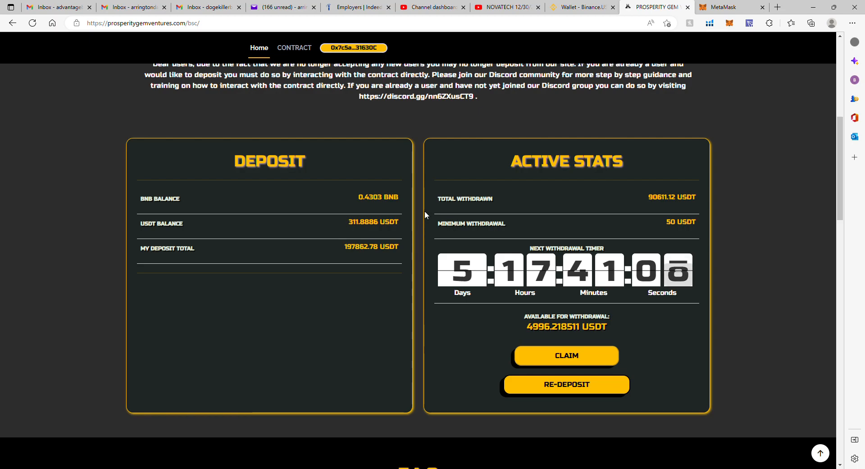
{"action": "mouse_move", "coordinate": [417, 141]}
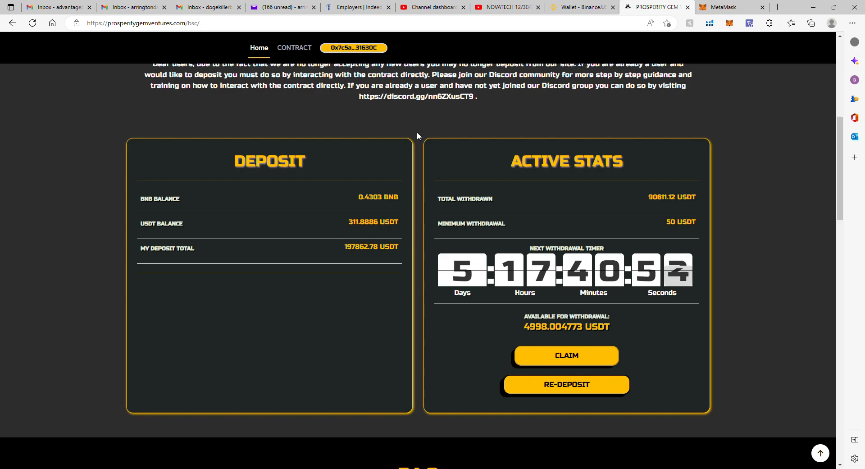
{"action": "mouse_move", "coordinate": [138, 123]}
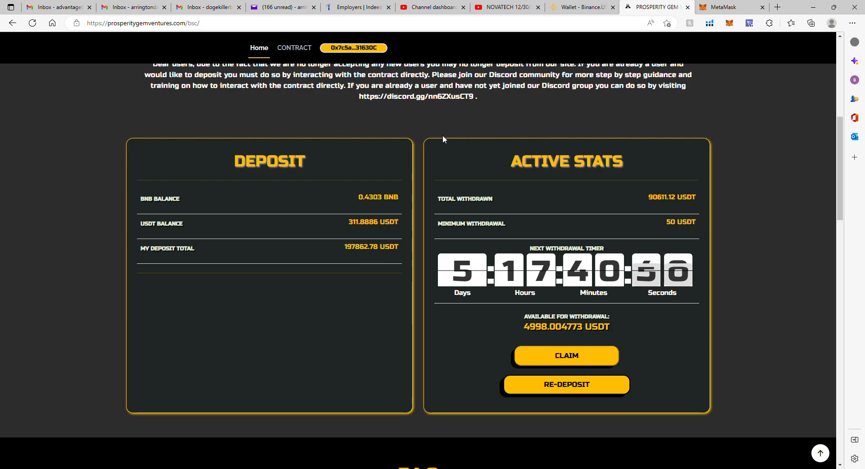
{"action": "mouse_move", "coordinate": [501, 344]}
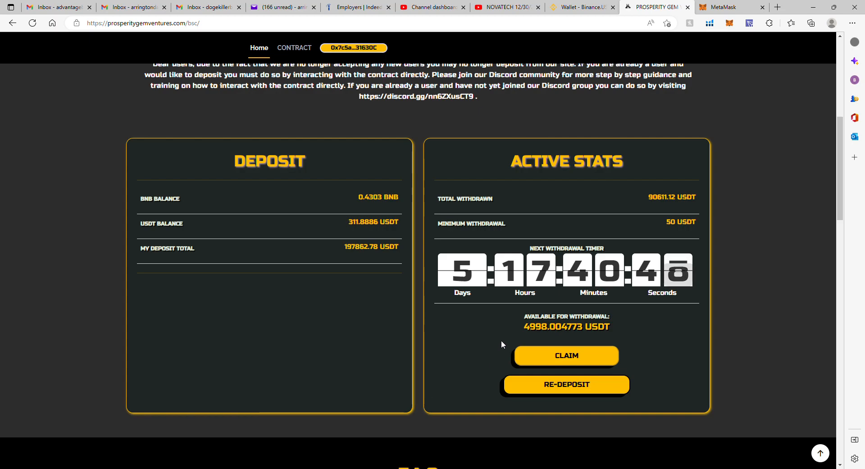
{"action": "mouse_move", "coordinate": [565, 384]}
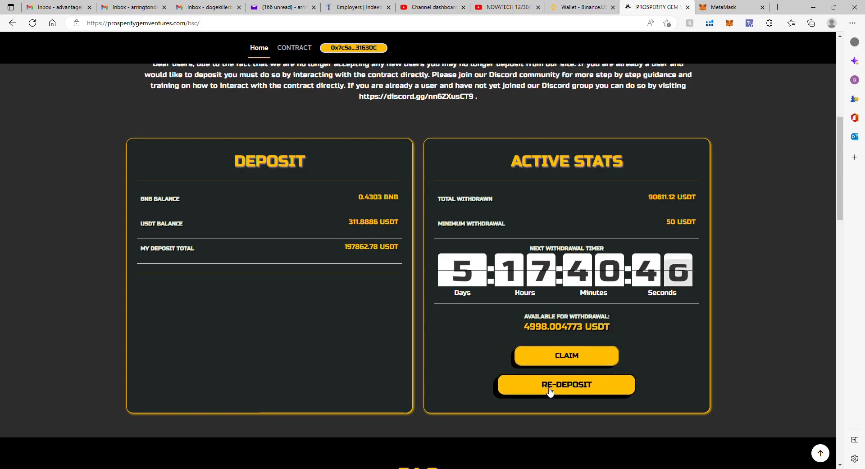
{"action": "mouse_move", "coordinate": [533, 301]}
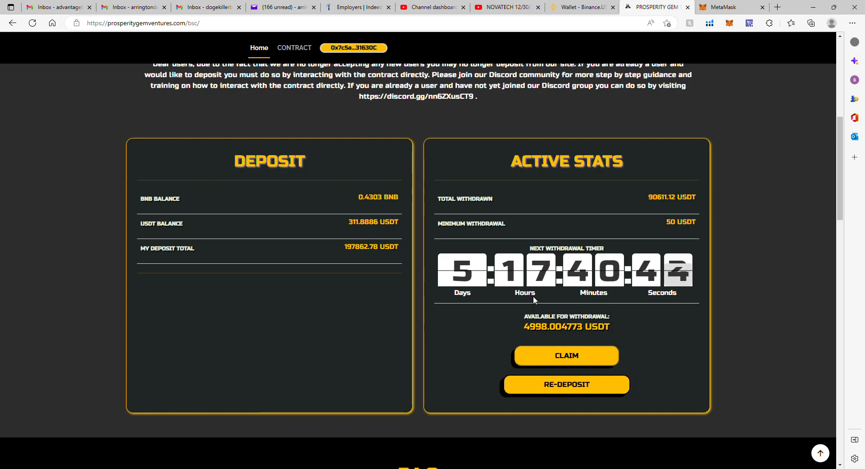
{"action": "mouse_move", "coordinate": [519, 337]}
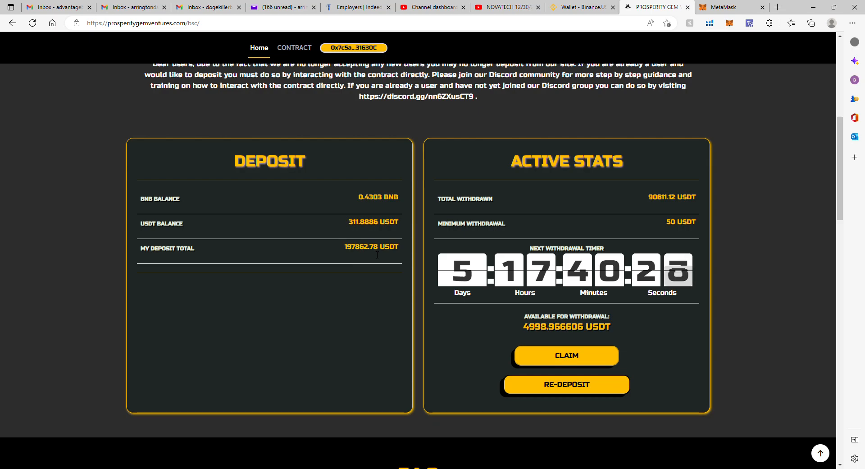
{"action": "mouse_move", "coordinate": [416, 256]}
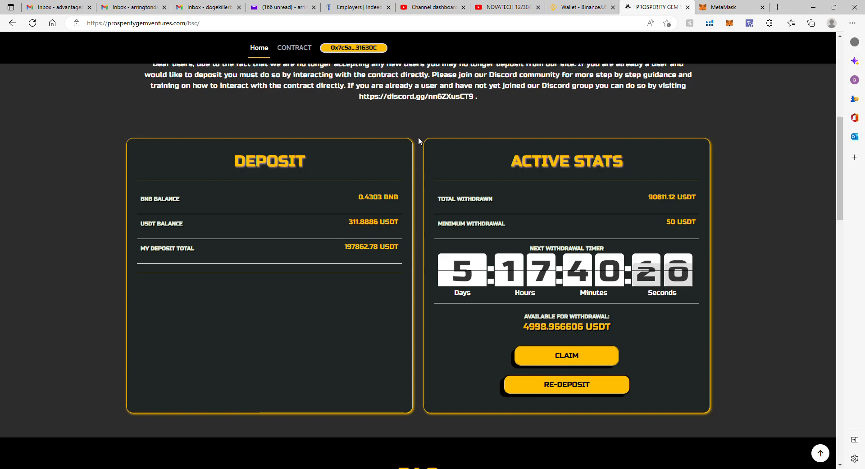
{"action": "mouse_move", "coordinate": [286, 119]}
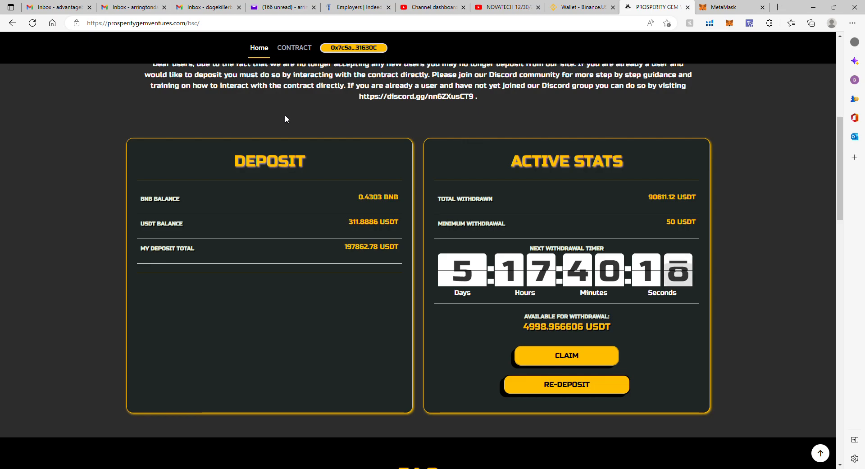
Step: Scroll the dashboard between the deposit panel and the Active Stats re-deposit section
{"action": "scroll", "scroll_direction": "up", "scroll_amount": 3}
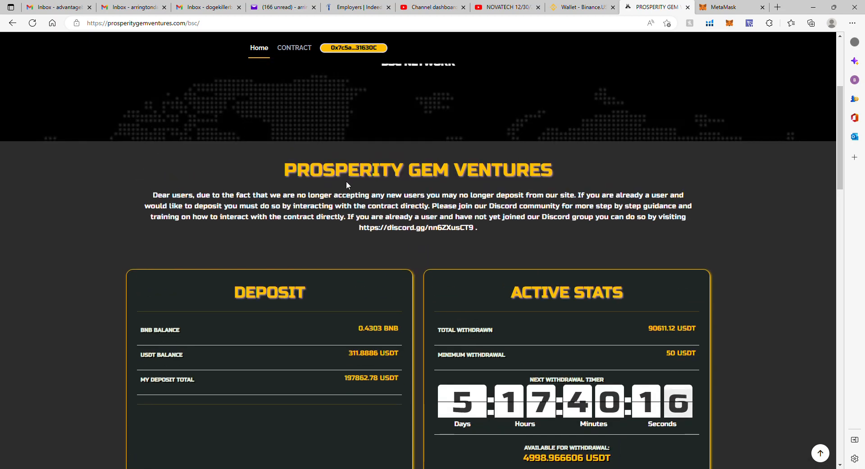
{"action": "mouse_move", "coordinate": [405, 355]}
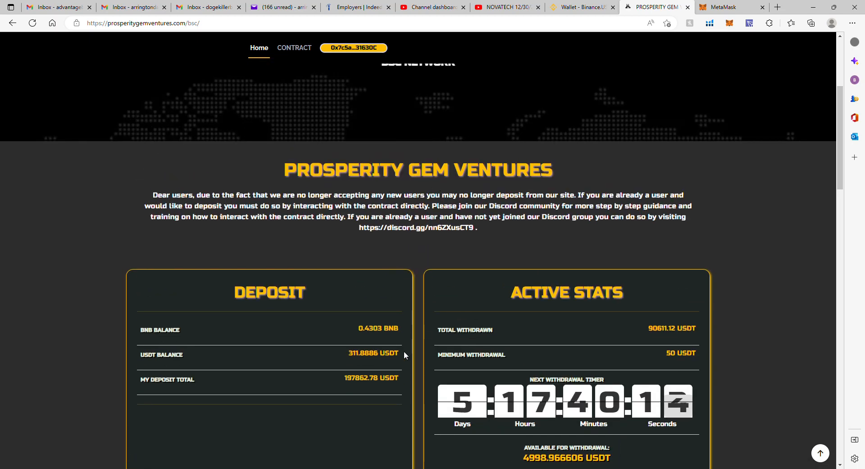
{"action": "mouse_move", "coordinate": [417, 256]}
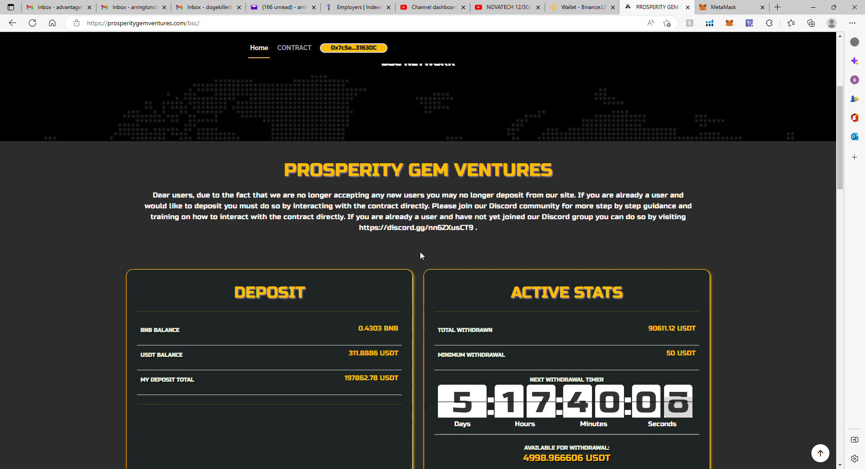
{"action": "mouse_move", "coordinate": [427, 258]}
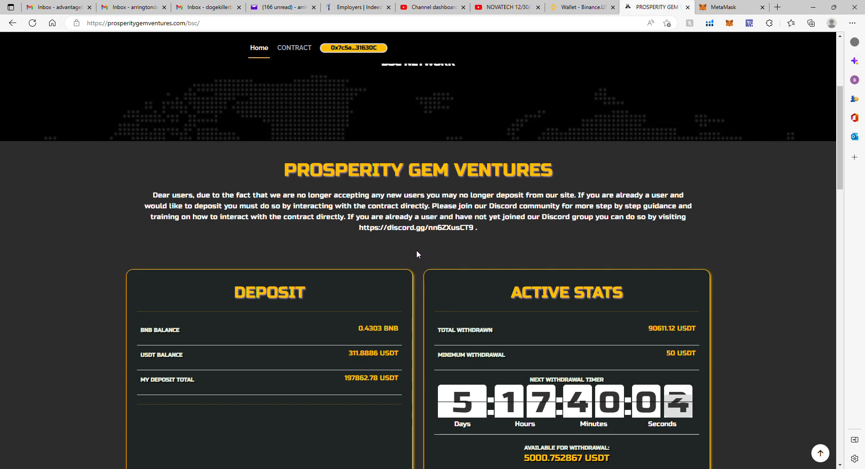
{"action": "mouse_move", "coordinate": [407, 359]}
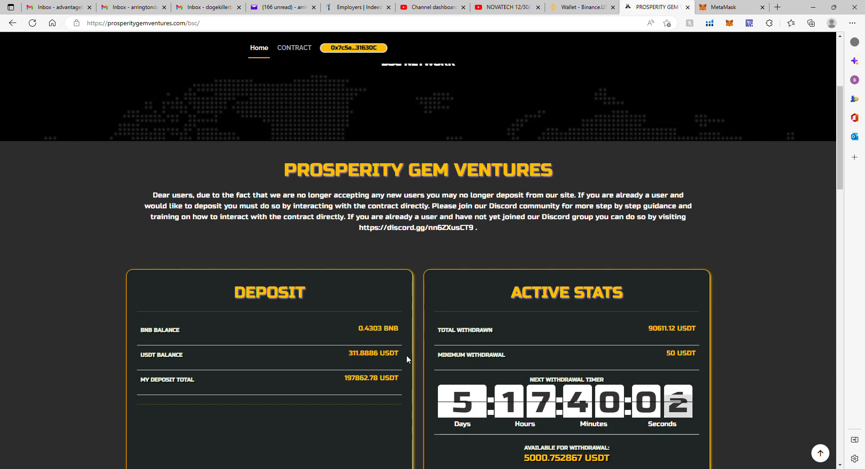
{"action": "mouse_move", "coordinate": [423, 239]}
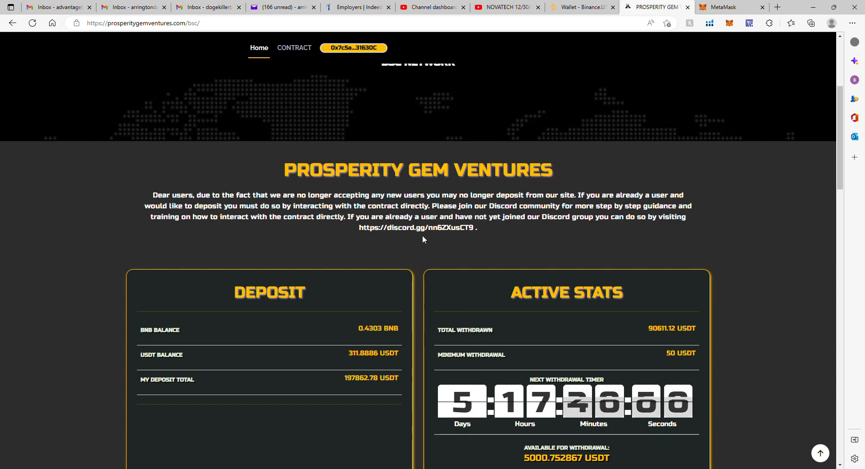
{"action": "mouse_move", "coordinate": [589, 164]}
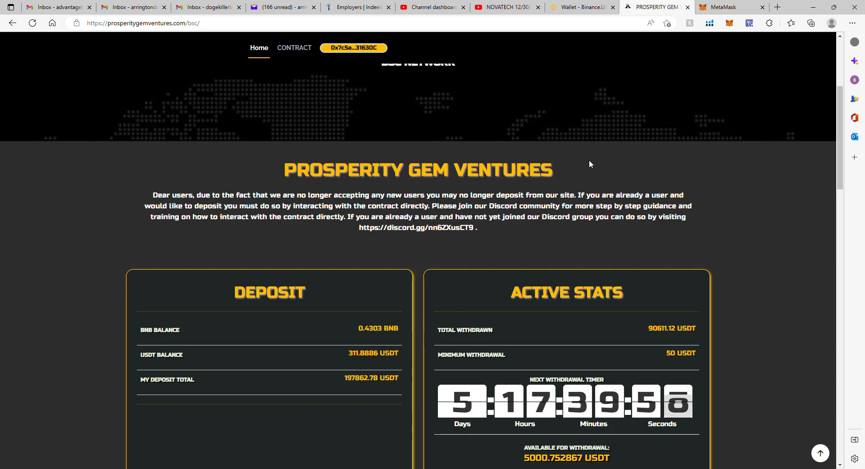
{"action": "scroll", "scroll_direction": "up", "scroll_amount": 3}
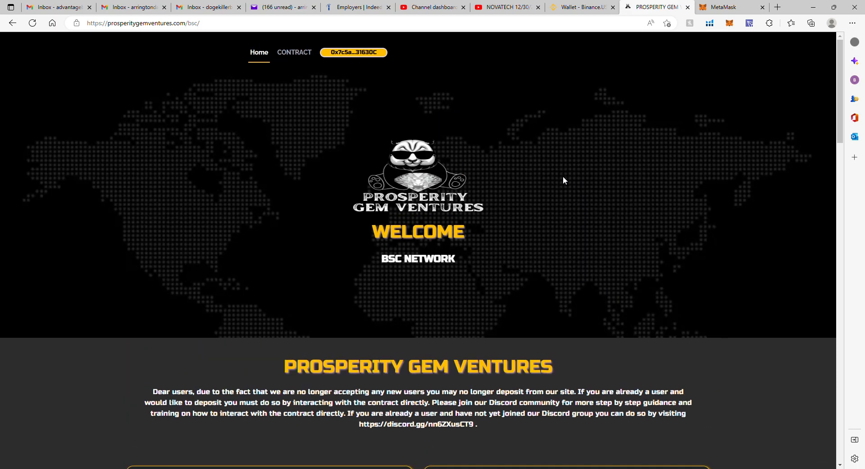
{"action": "mouse_move", "coordinate": [336, 122]}
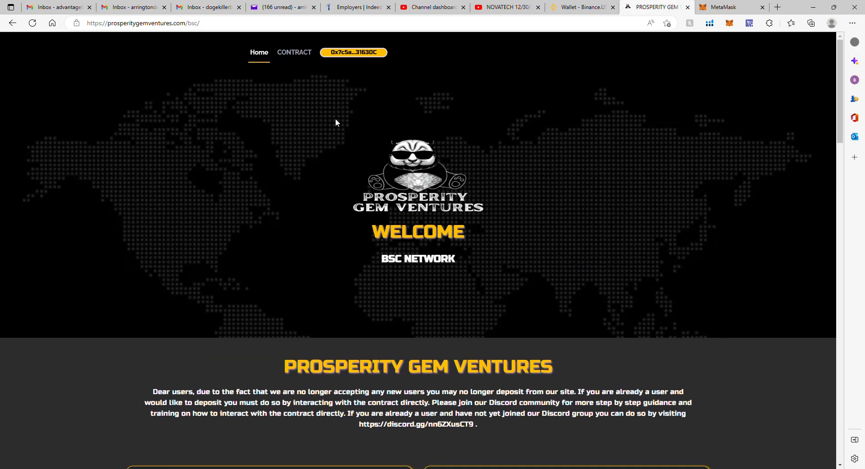
{"action": "mouse_move", "coordinate": [326, 111]}
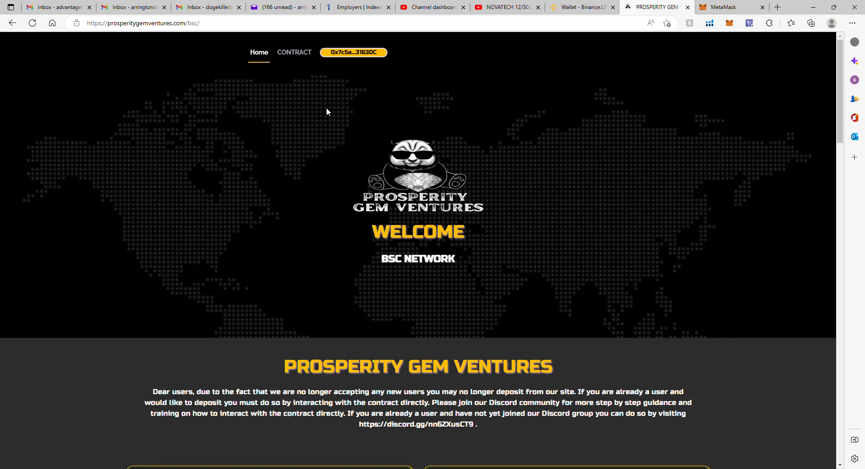
{"action": "mouse_move", "coordinate": [289, 165]}
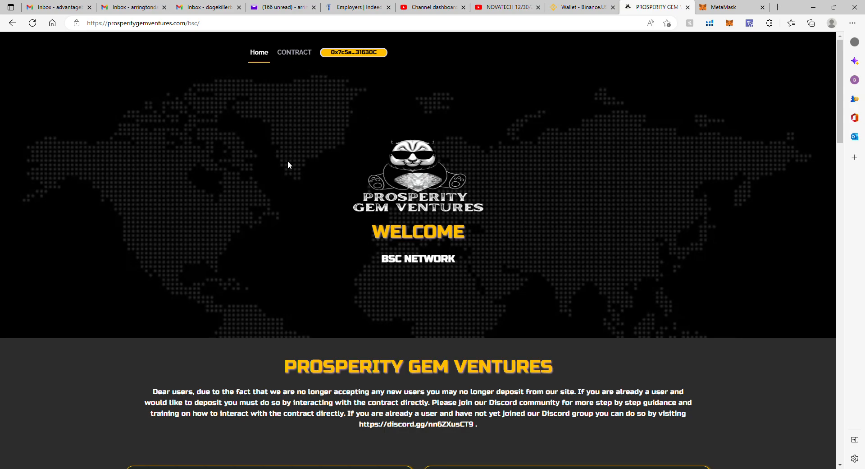
{"action": "scroll", "scroll_direction": "down", "scroll_amount": 3}
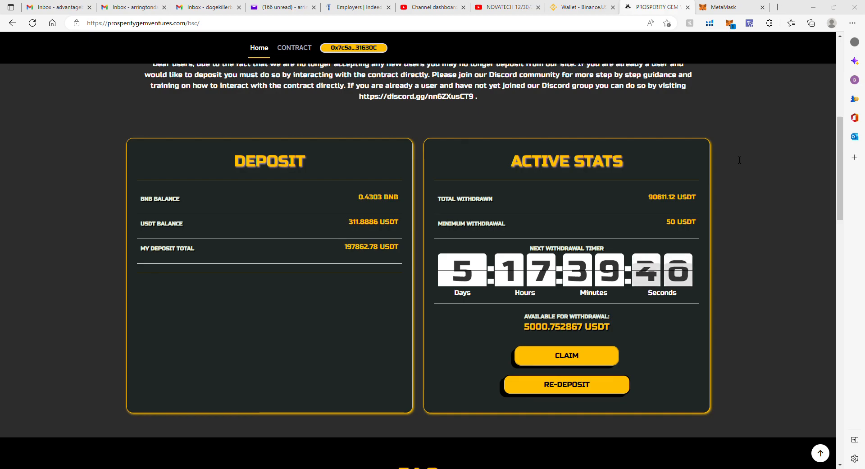
{"action": "mouse_move", "coordinate": [784, 204]}
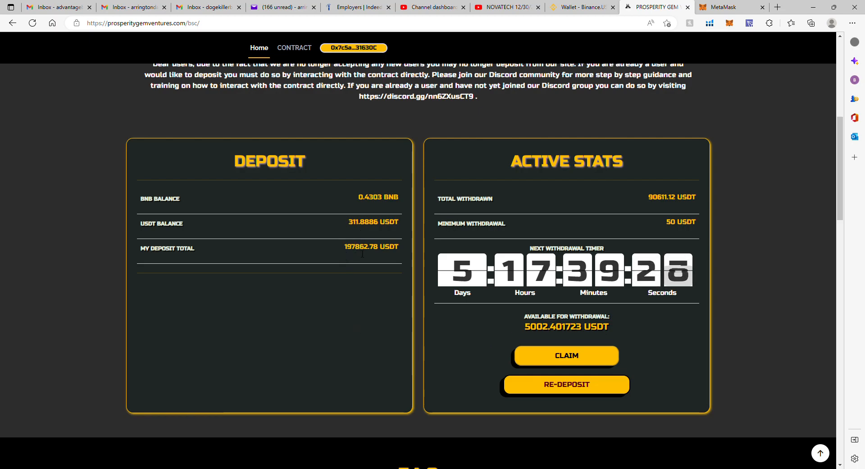
{"action": "mouse_move", "coordinate": [420, 141]}
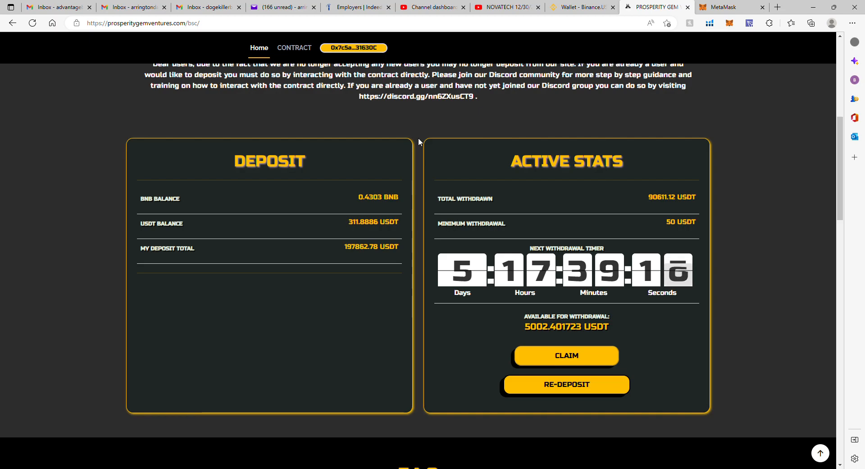
{"action": "mouse_move", "coordinate": [554, 107]}
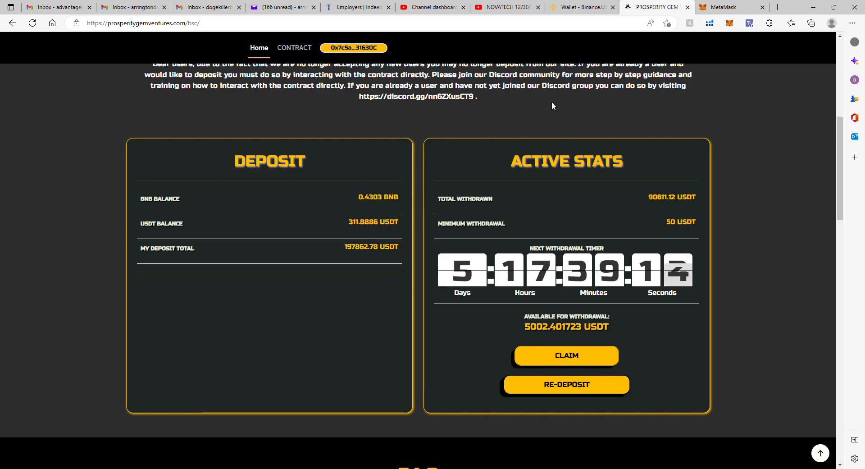
{"action": "mouse_move", "coordinate": [497, 103]}
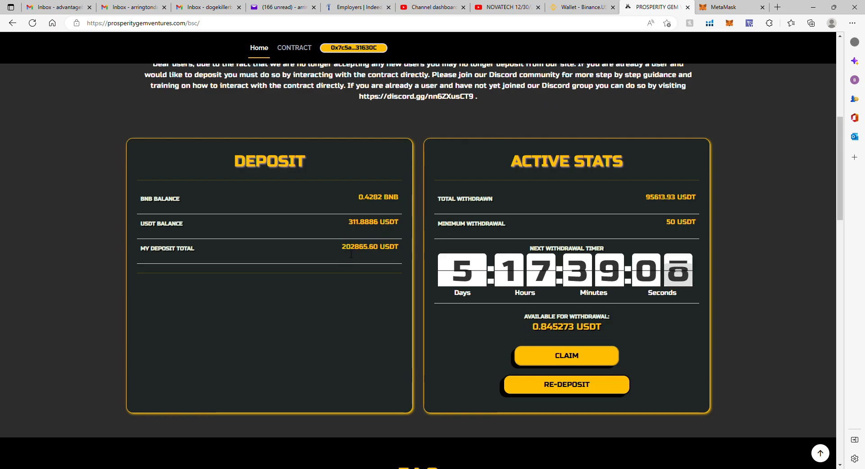
{"action": "mouse_move", "coordinate": [313, 102]}
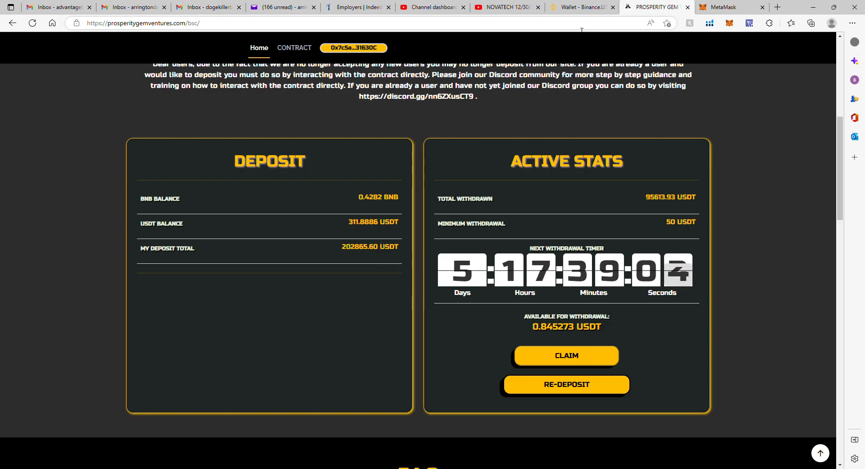
Step: Select Polygon in the MetaMask network list and return to the PGV dashboard
{"action": "left_click", "coordinate": [724, 6]}
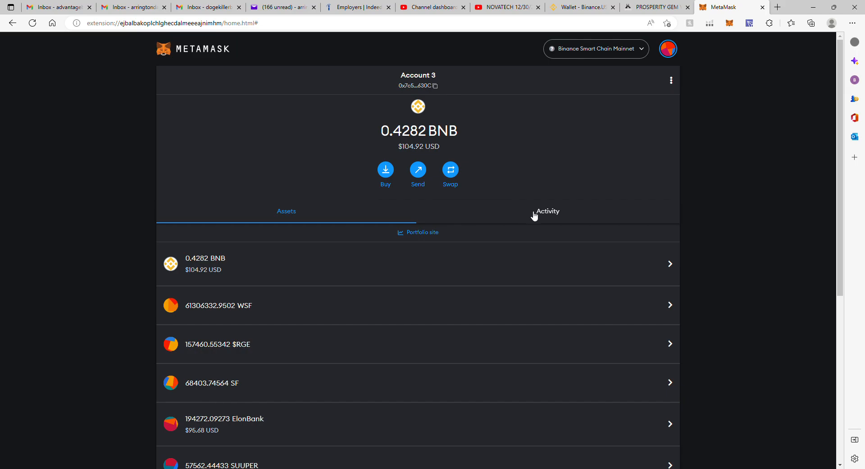
{"action": "mouse_move", "coordinate": [554, 193]}
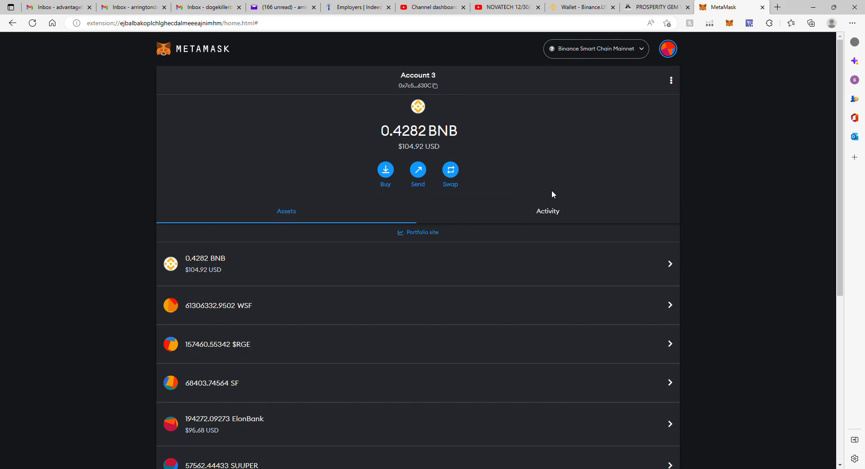
{"action": "mouse_move", "coordinate": [547, 215]}
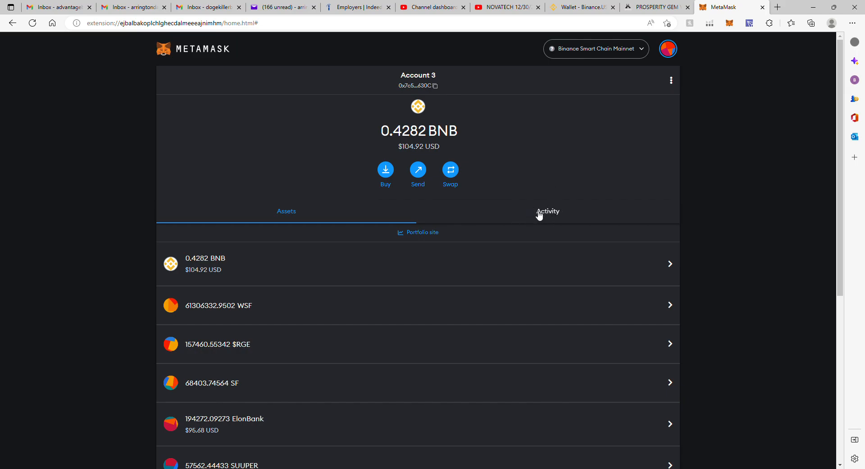
{"action": "mouse_move", "coordinate": [512, 202]}
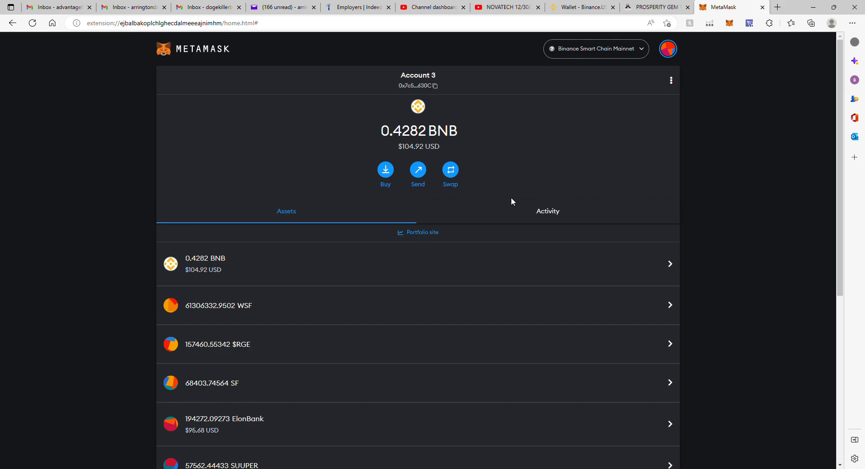
{"action": "mouse_move", "coordinate": [554, 219]}
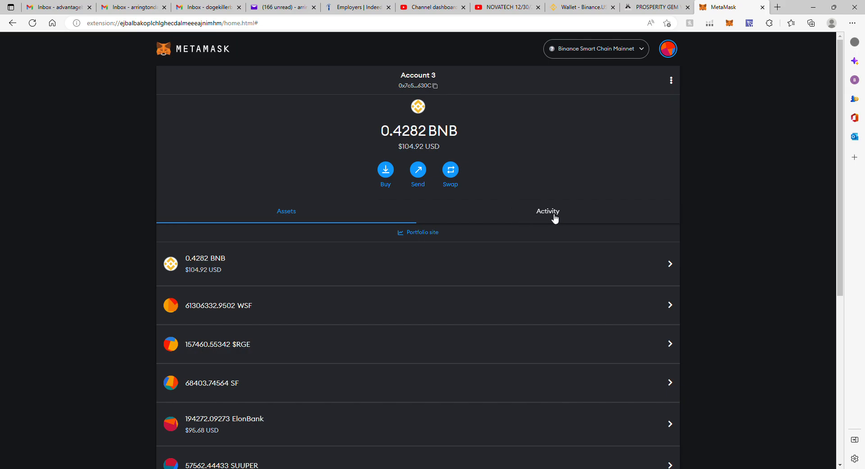
{"action": "mouse_move", "coordinate": [550, 218]}
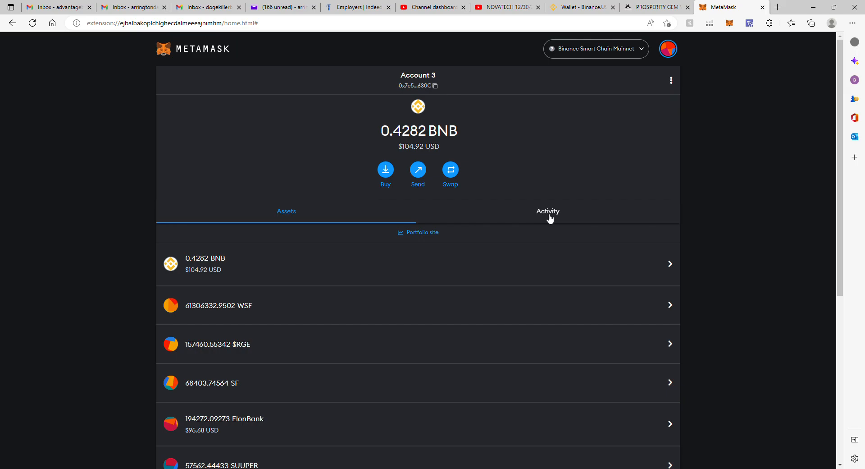
{"action": "mouse_move", "coordinate": [516, 213]}
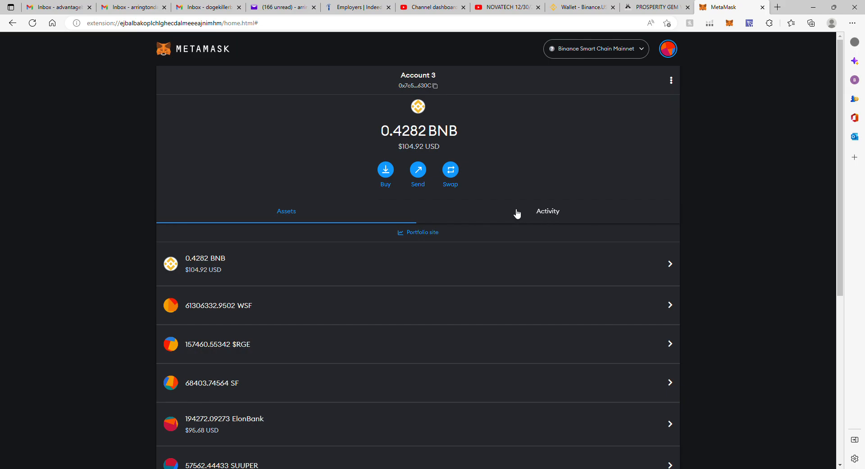
{"action": "mouse_move", "coordinate": [551, 209]}
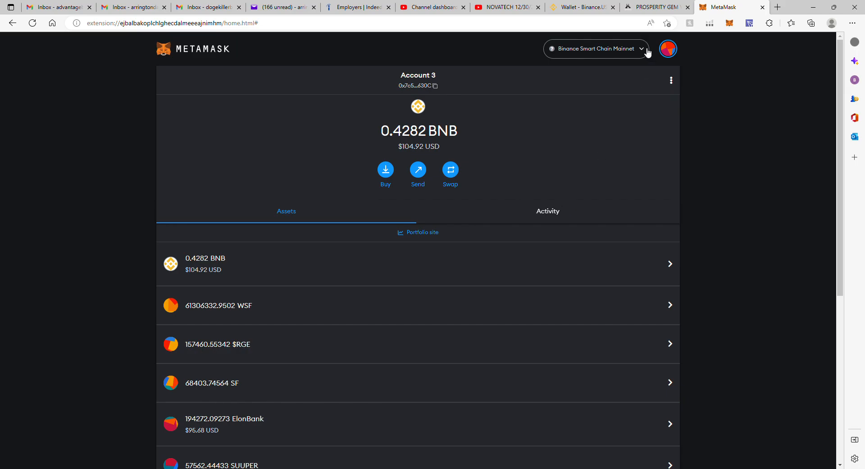
{"action": "left_click", "coordinate": [596, 48]}
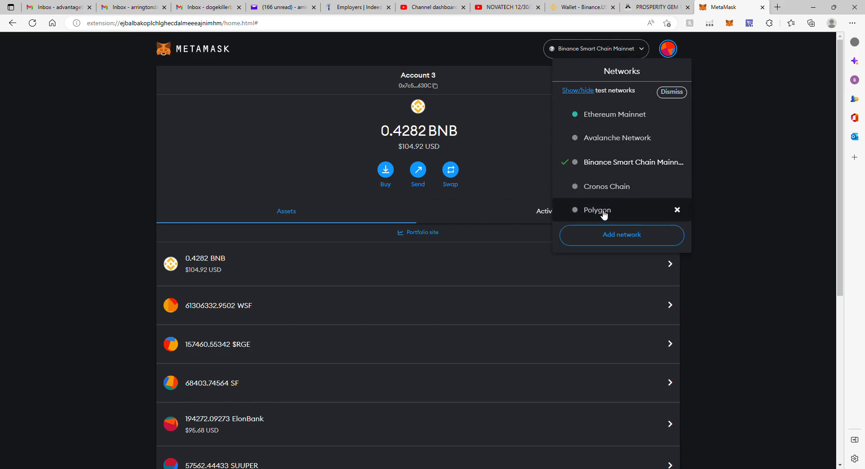
{"action": "left_click", "coordinate": [597, 210]}
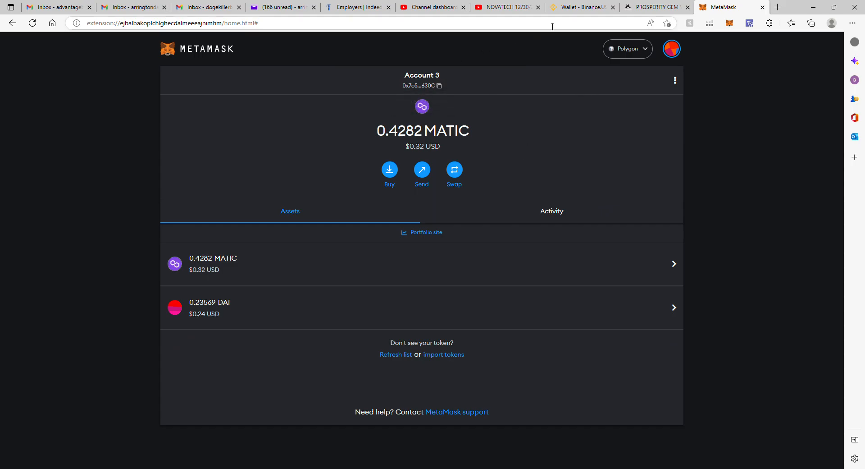
{"action": "left_click", "coordinate": [654, 7]}
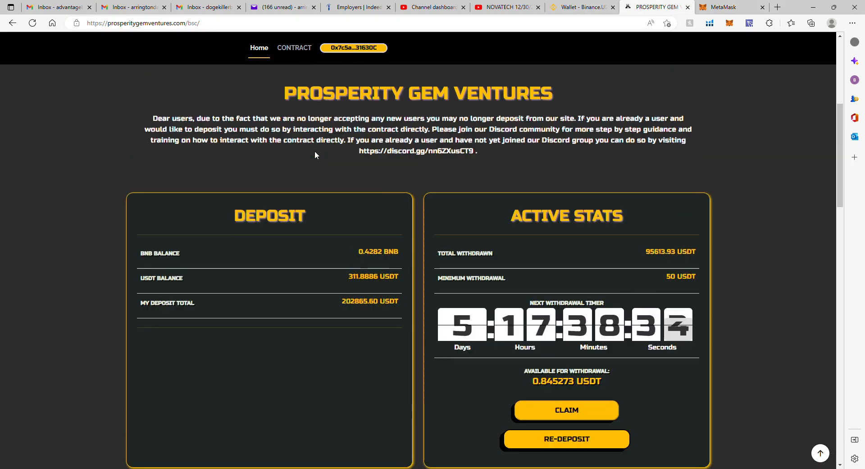
{"action": "scroll", "scroll_direction": "down", "scroll_amount": 3}
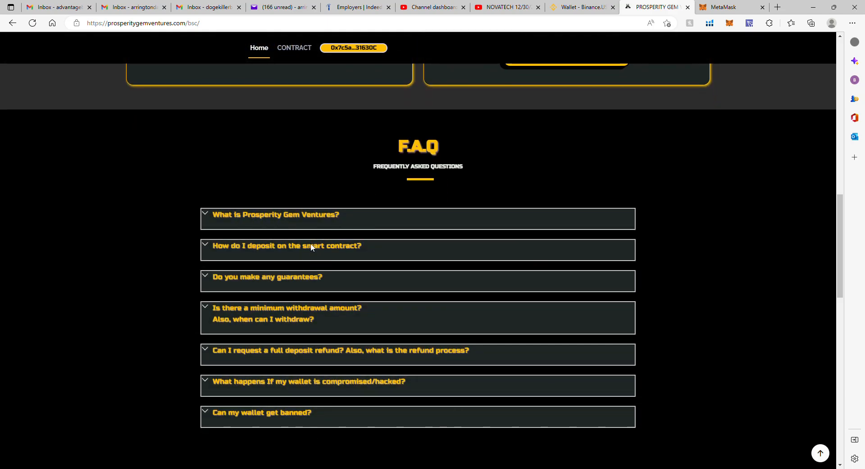
{"action": "mouse_move", "coordinate": [278, 219]}
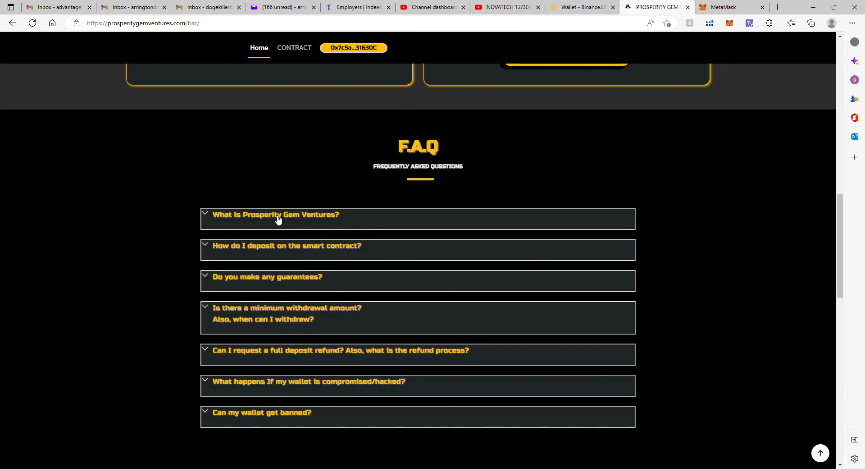
{"action": "scroll", "scroll_direction": "up", "scroll_amount": 3}
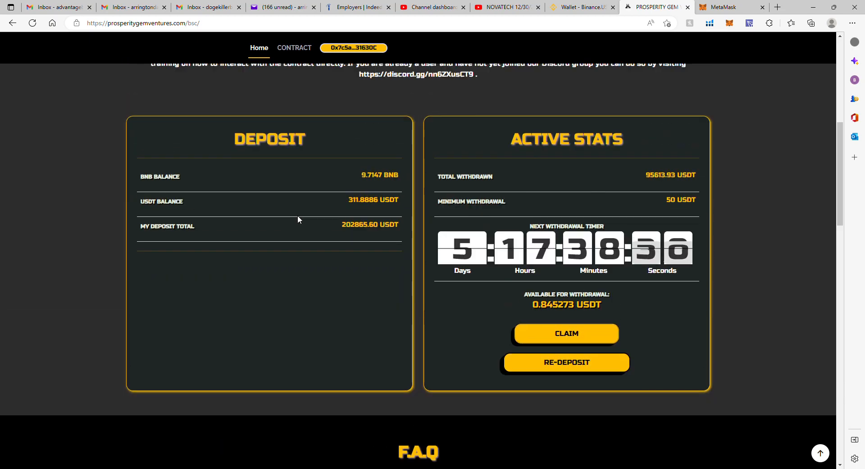
{"action": "scroll", "scroll_direction": "up", "scroll_amount": 3}
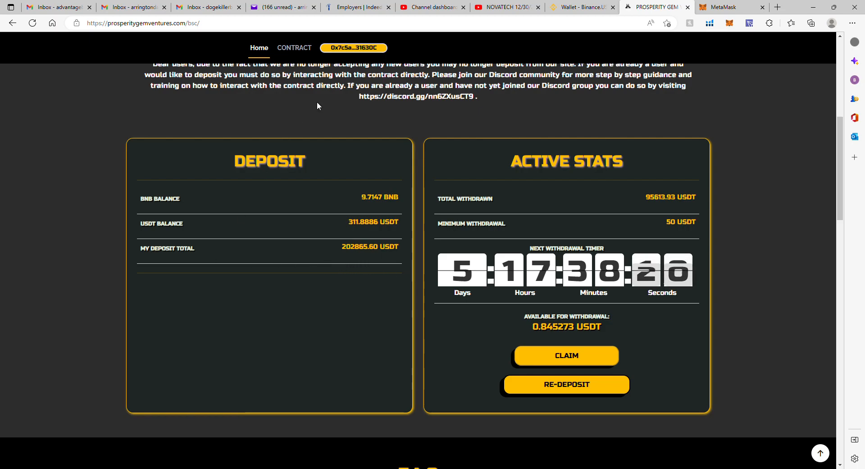
{"action": "scroll", "scroll_direction": "up", "scroll_amount": 3}
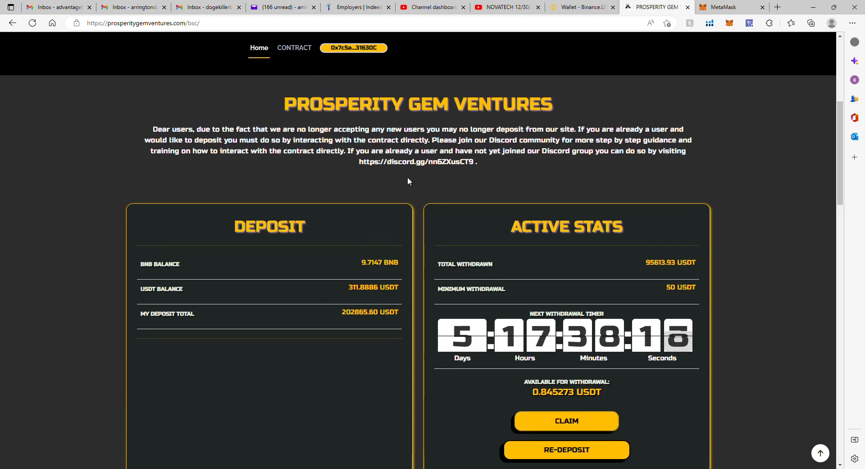
{"action": "mouse_move", "coordinate": [418, 185]}
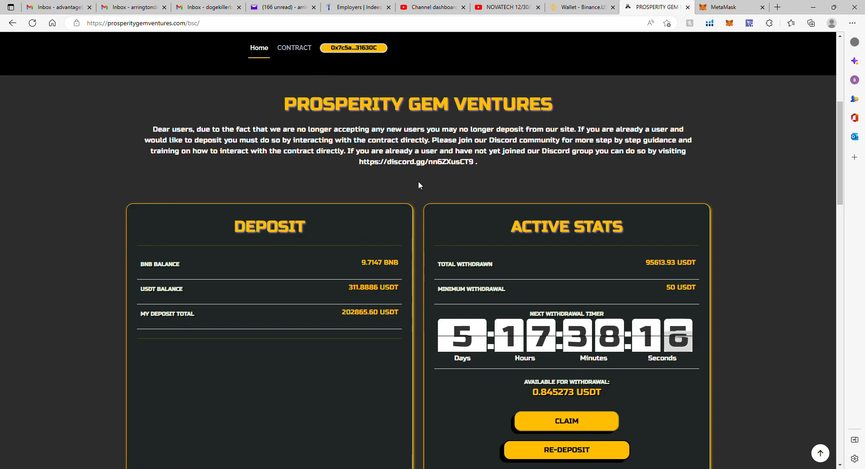
{"action": "mouse_move", "coordinate": [359, 353]}
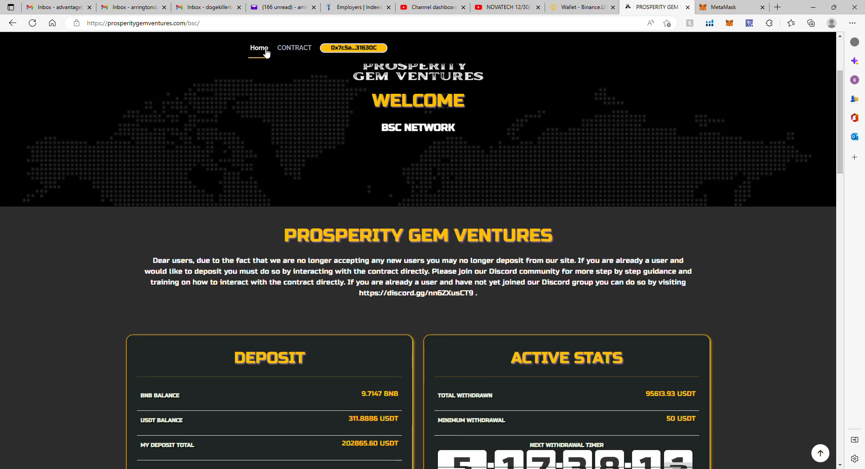
Step: Go Home, enter the POLYGON SITE and review its MATIC, DAI deposit and ~917 DAI available stats
{"action": "left_click", "coordinate": [258, 48]}
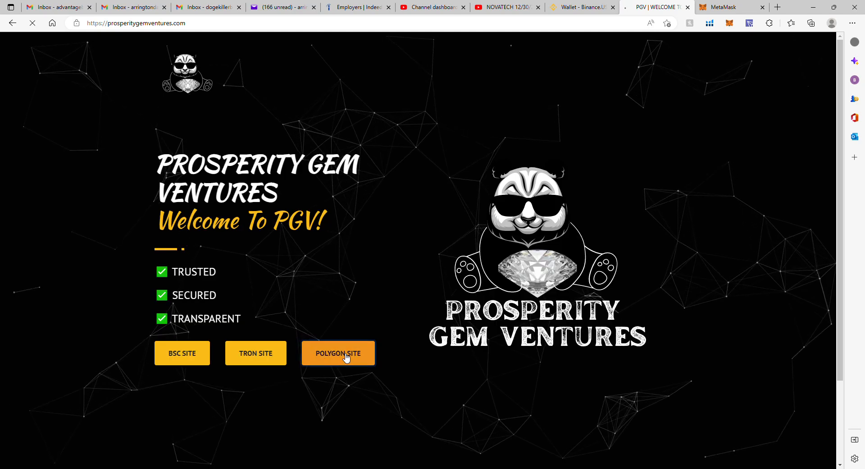
{"action": "left_click", "coordinate": [338, 353]}
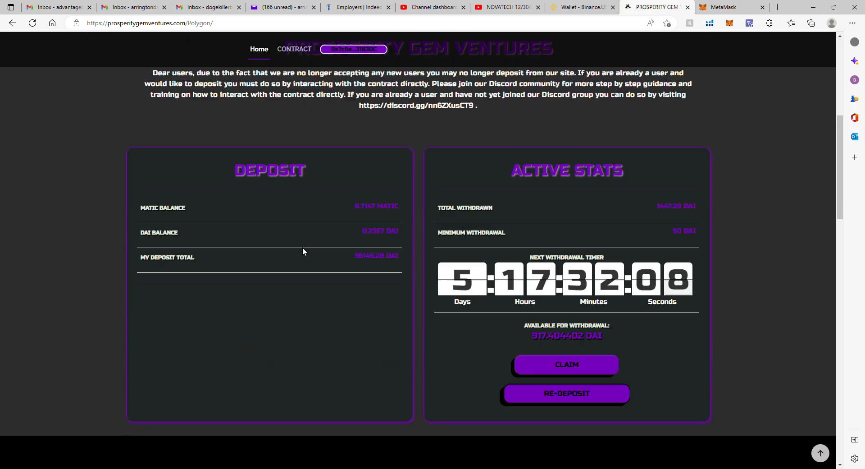
{"action": "scroll", "scroll_direction": "down", "scroll_amount": 3}
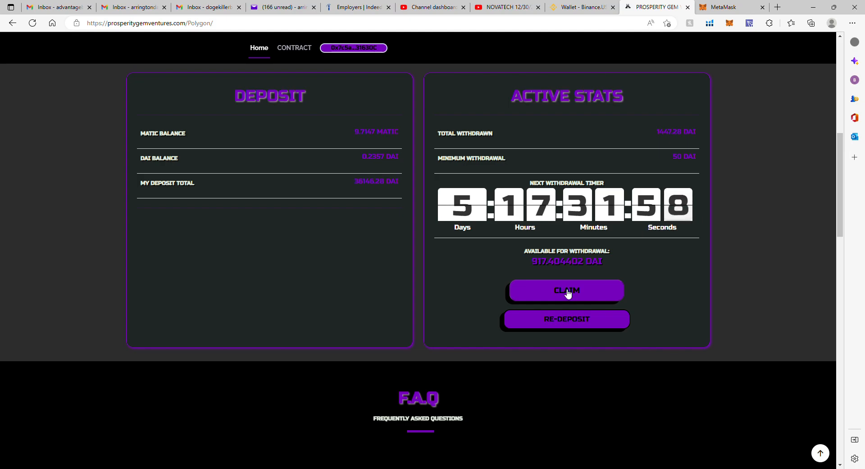
{"action": "mouse_move", "coordinate": [419, 197]}
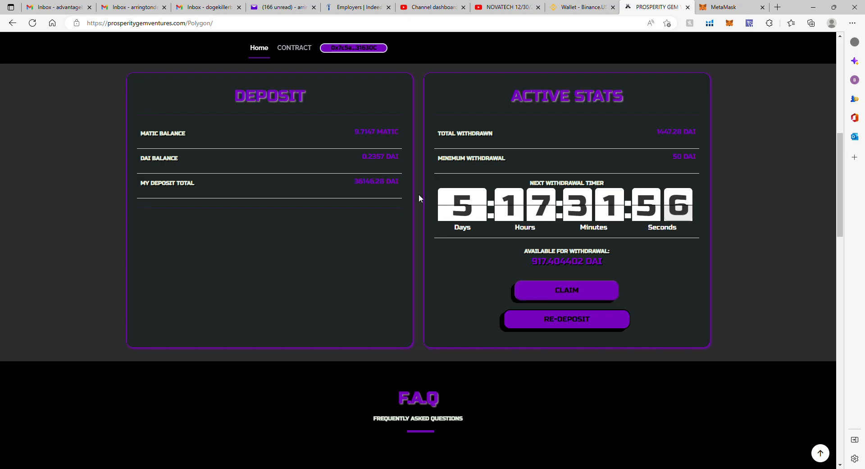
{"action": "scroll", "scroll_direction": "up", "scroll_amount": 3}
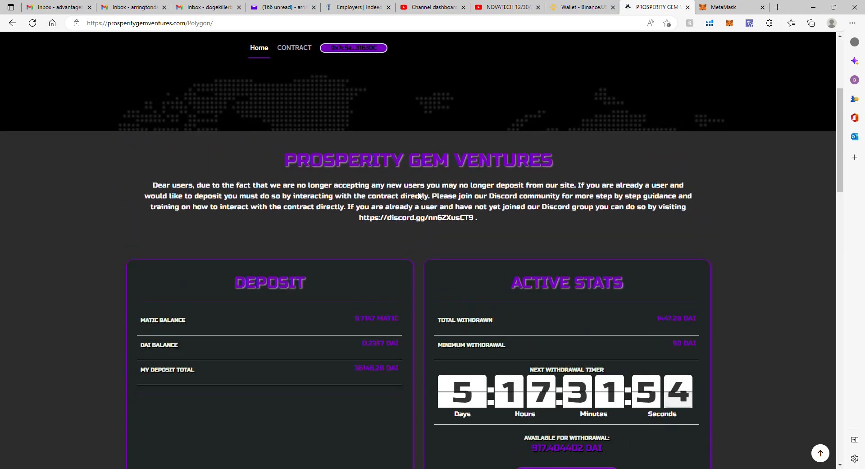
{"action": "scroll", "scroll_direction": "up", "scroll_amount": 3}
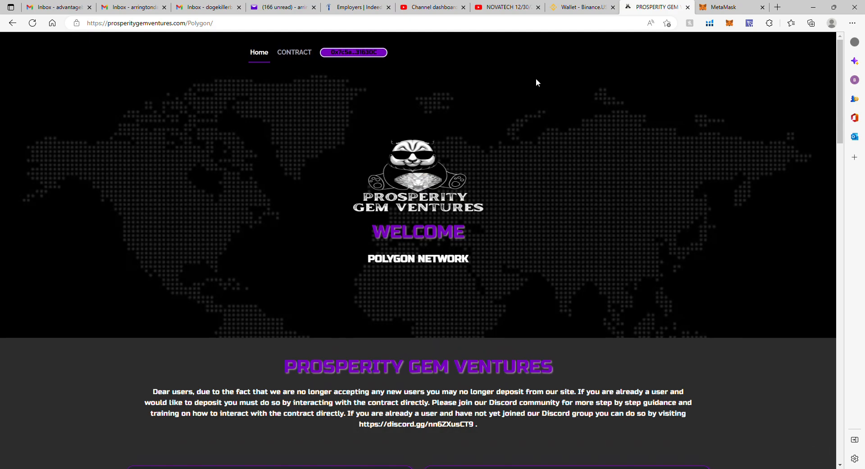
{"action": "mouse_move", "coordinate": [486, 85]}
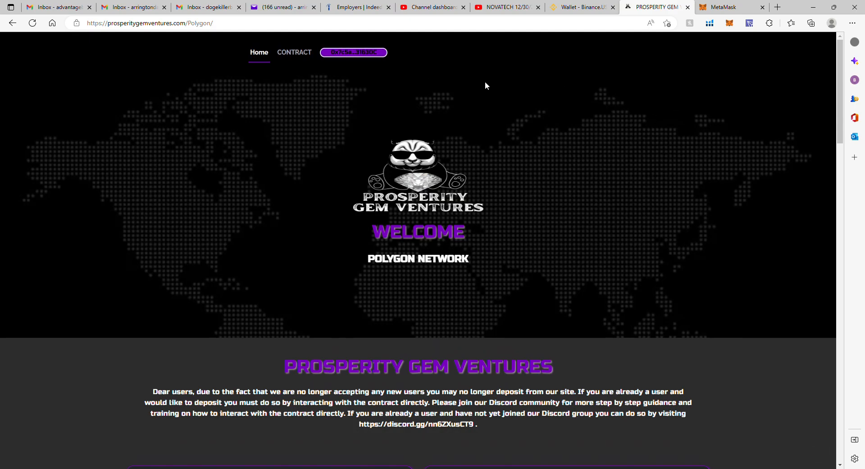
{"action": "mouse_move", "coordinate": [419, 106]}
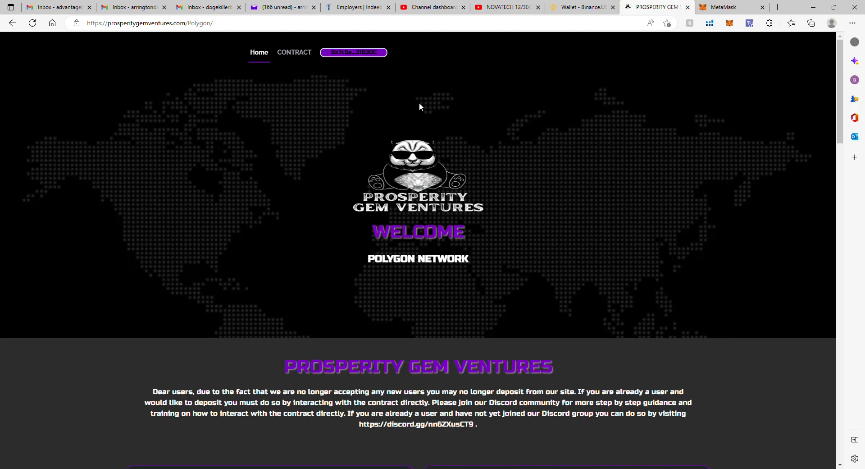
{"action": "mouse_move", "coordinate": [340, 138]}
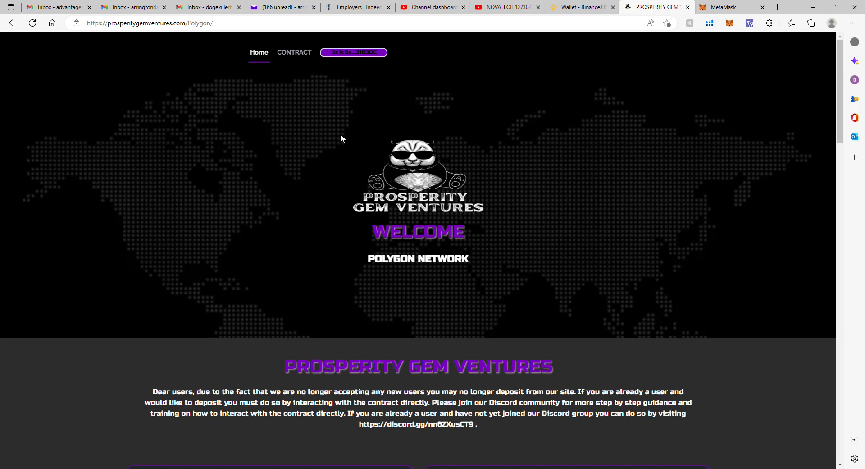
{"action": "mouse_move", "coordinate": [380, 118]}
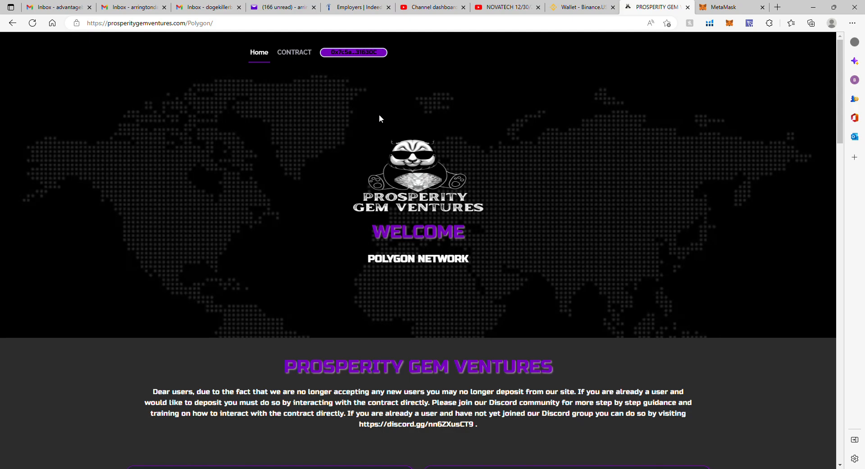
{"action": "mouse_move", "coordinate": [429, 49]}
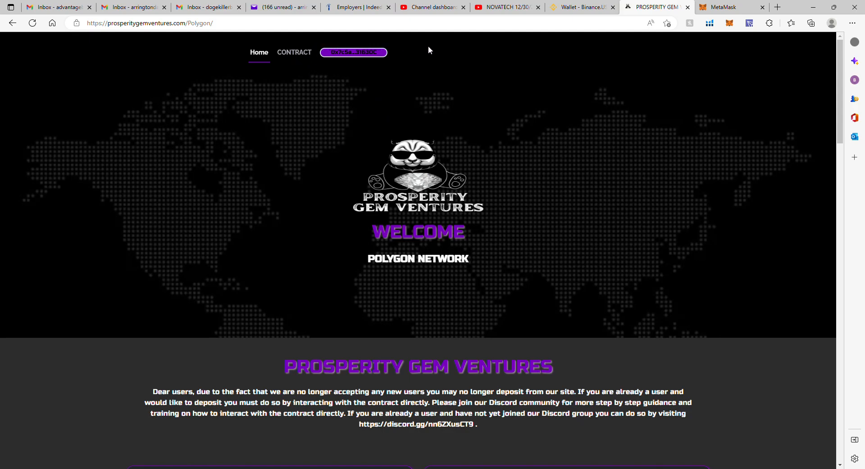
{"action": "mouse_move", "coordinate": [303, 159]}
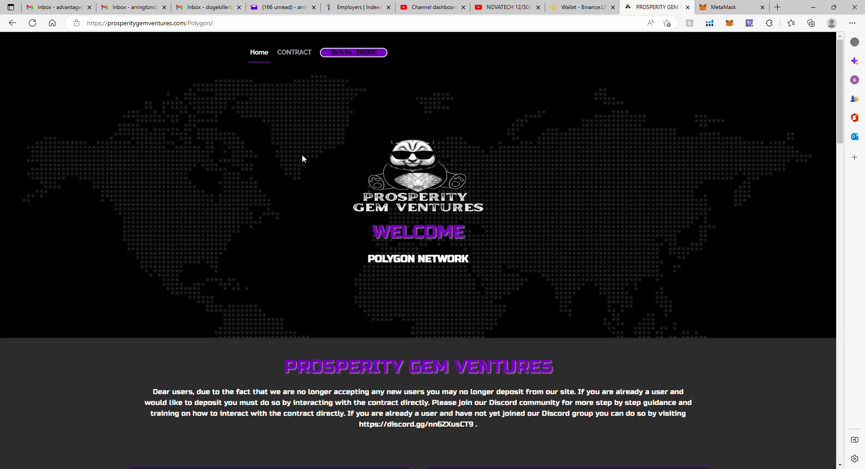
{"action": "mouse_move", "coordinate": [460, 127]}
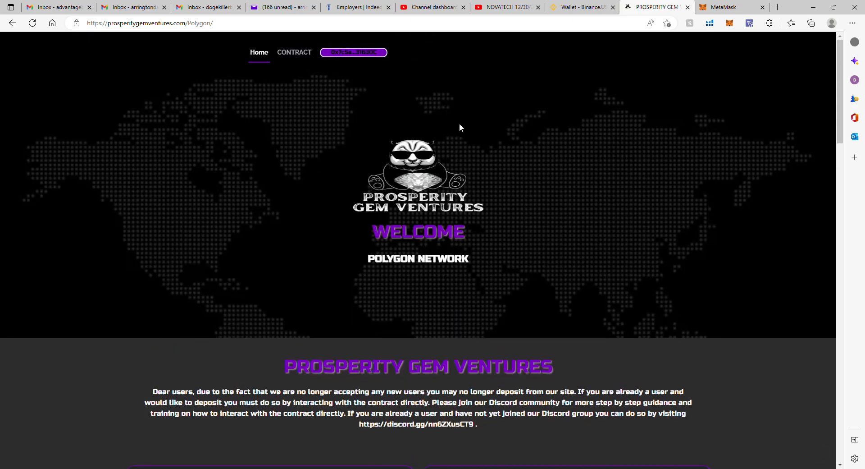
{"action": "mouse_move", "coordinate": [405, 124]}
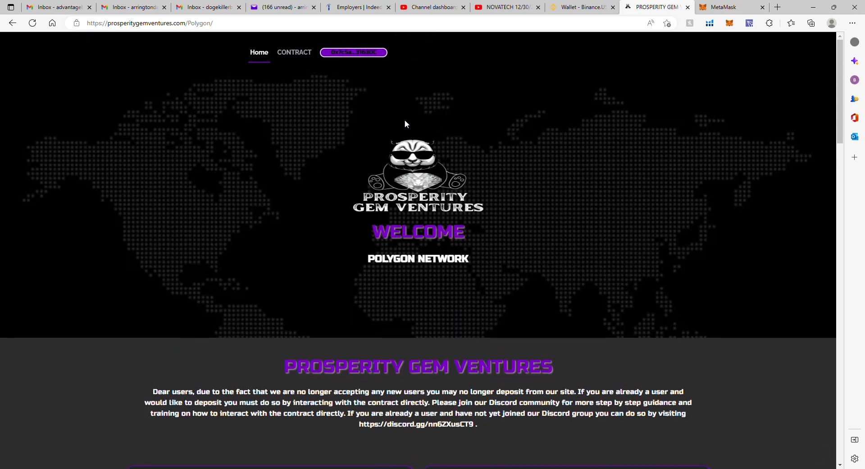
{"action": "mouse_move", "coordinate": [296, 100]}
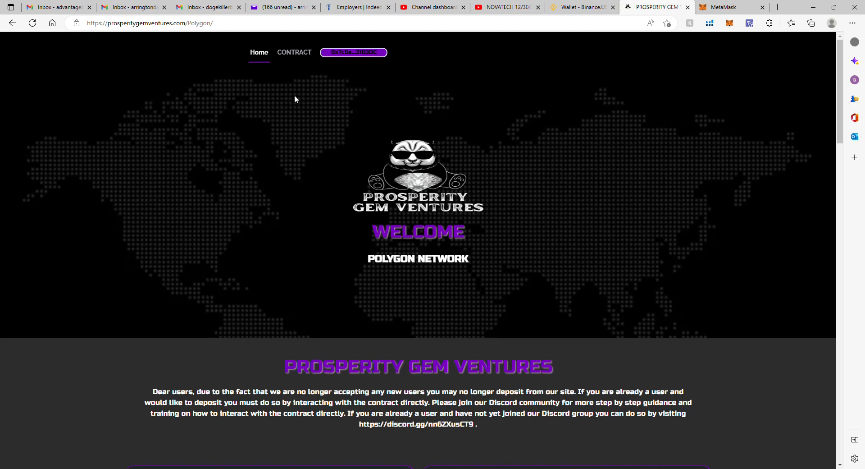
{"action": "mouse_move", "coordinate": [255, 139]}
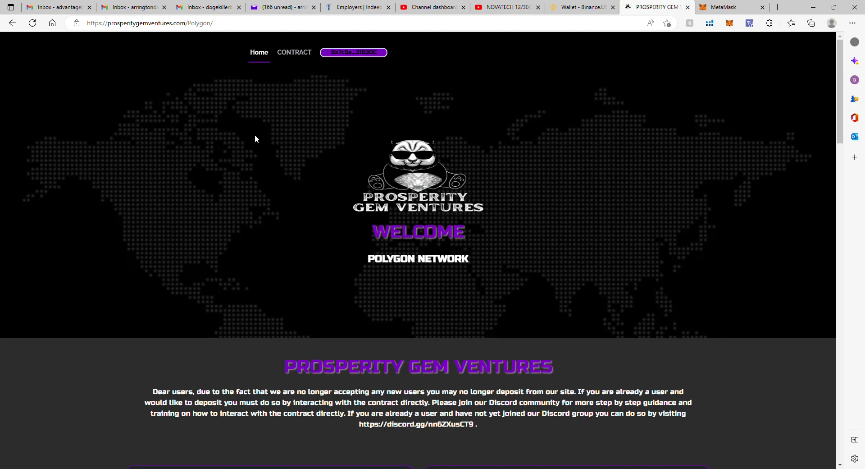
{"action": "scroll", "scroll_direction": "down", "scroll_amount": 3}
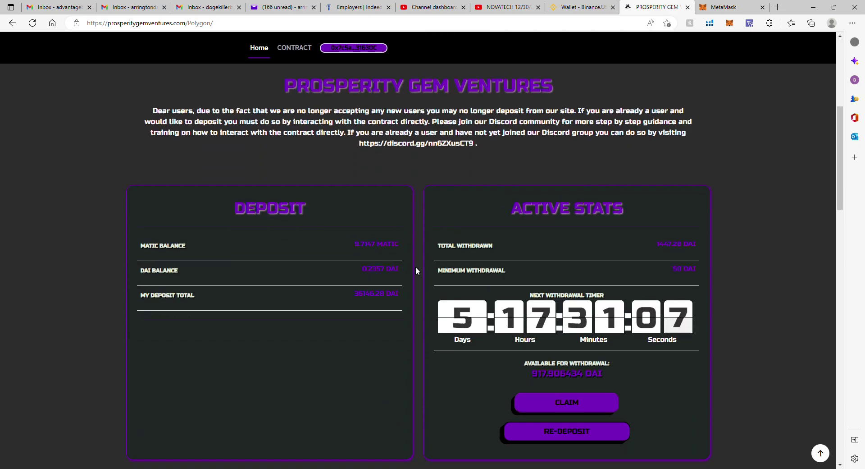
{"action": "scroll", "scroll_direction": "down", "scroll_amount": 3}
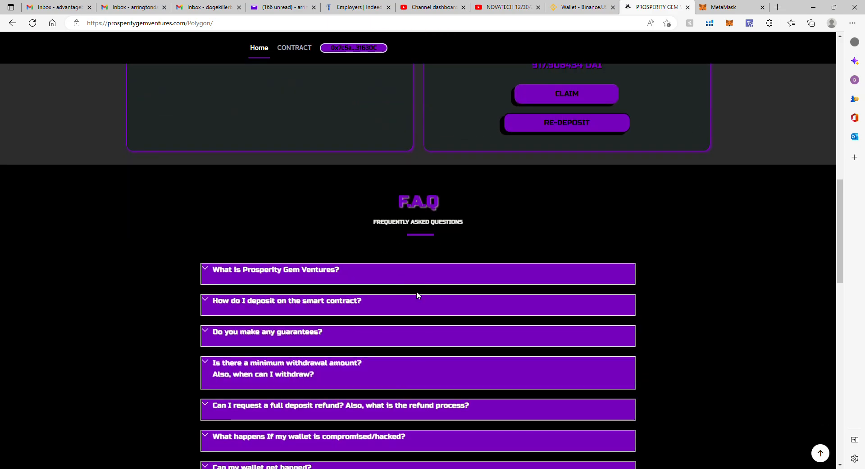
{"action": "scroll", "scroll_direction": "down", "scroll_amount": 3}
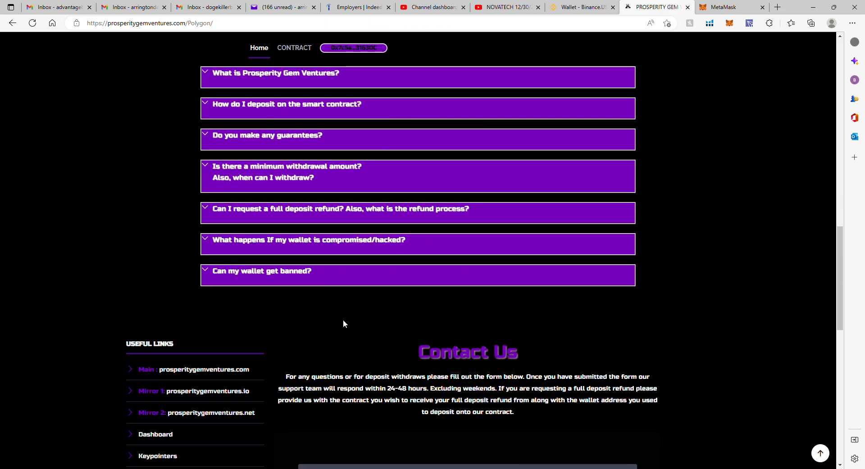
{"action": "scroll", "scroll_direction": "down", "scroll_amount": 3}
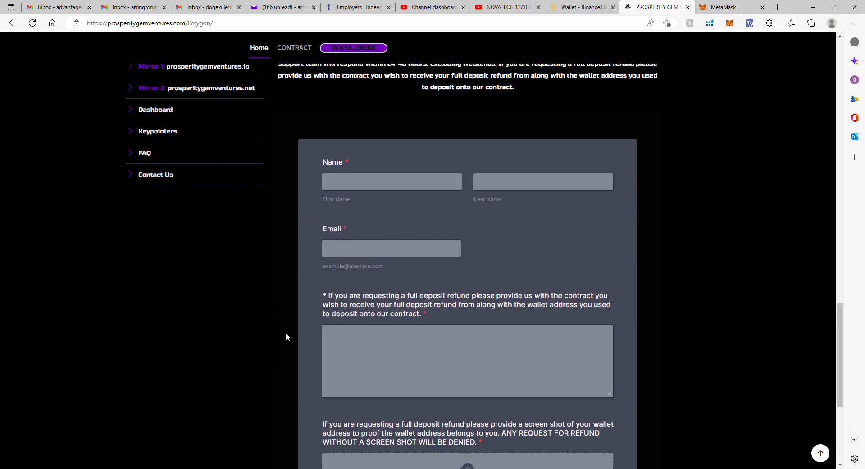
{"action": "scroll", "scroll_direction": "up", "scroll_amount": 3}
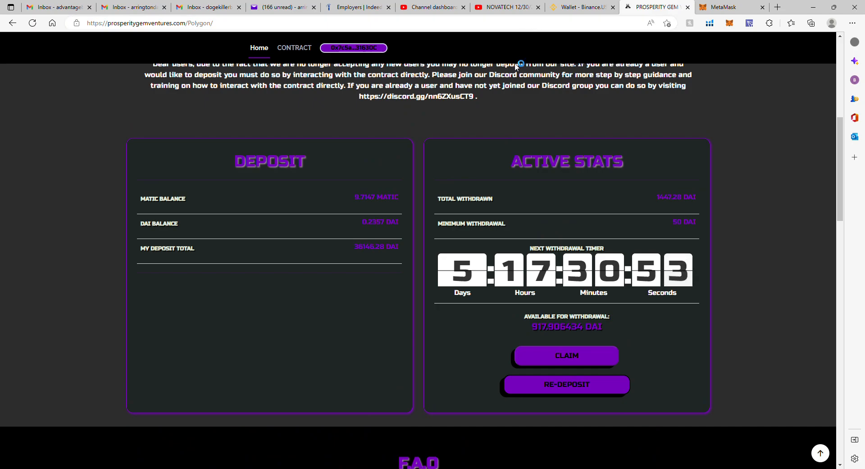
{"action": "scroll", "scroll_direction": "up", "scroll_amount": 3}
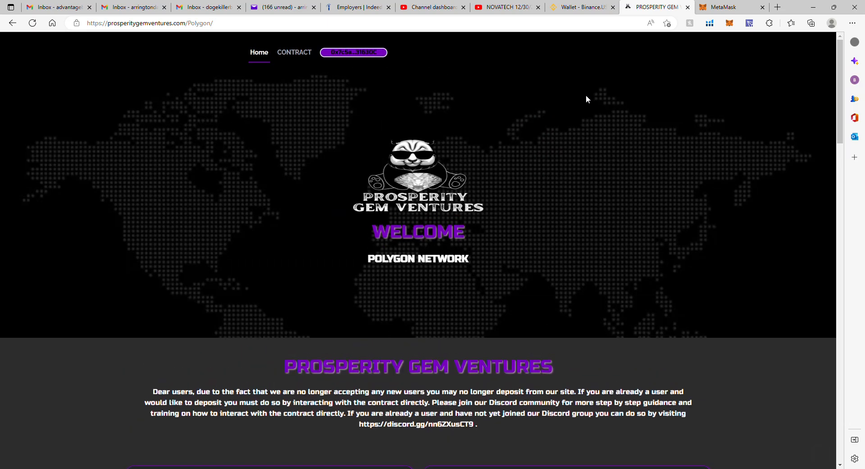
{"action": "mouse_move", "coordinate": [610, 95]}
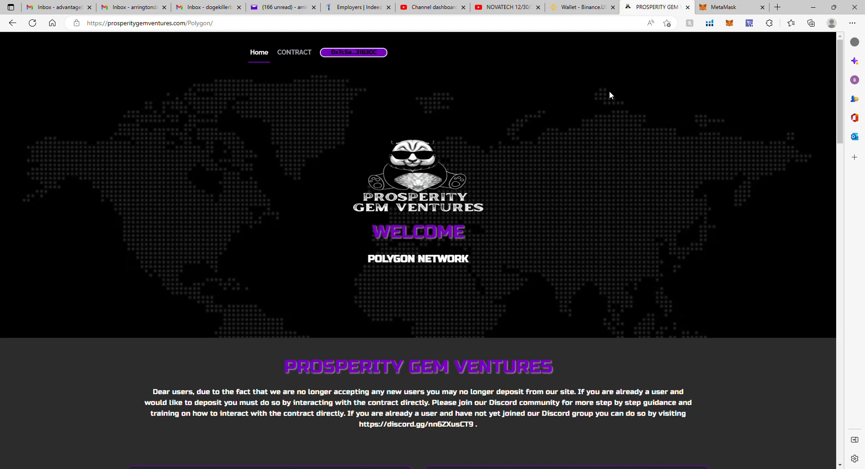
{"action": "mouse_move", "coordinate": [481, 219]}
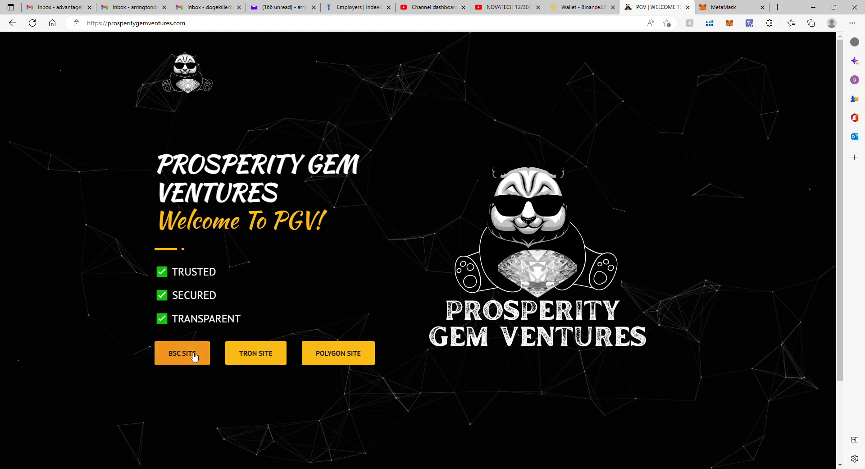
Step: Select Binance Smart Chain Mainnet in MetaMask and return to the PGV BSC site
{"action": "left_click", "coordinate": [723, 6]}
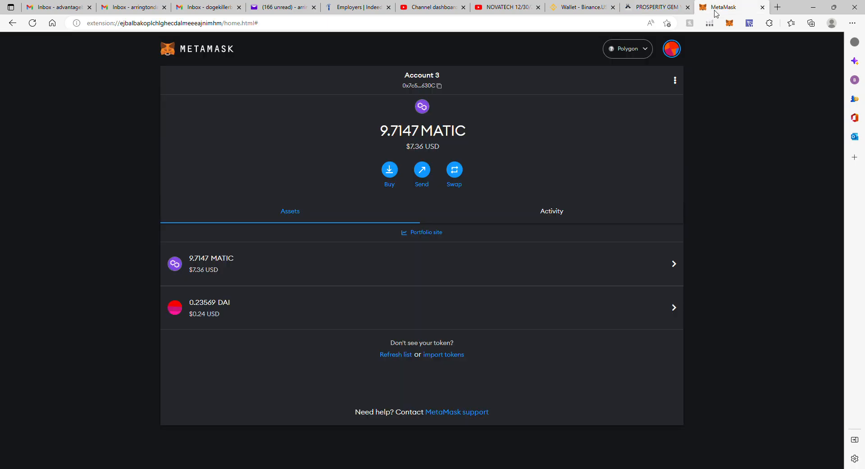
{"action": "left_click", "coordinate": [627, 48]}
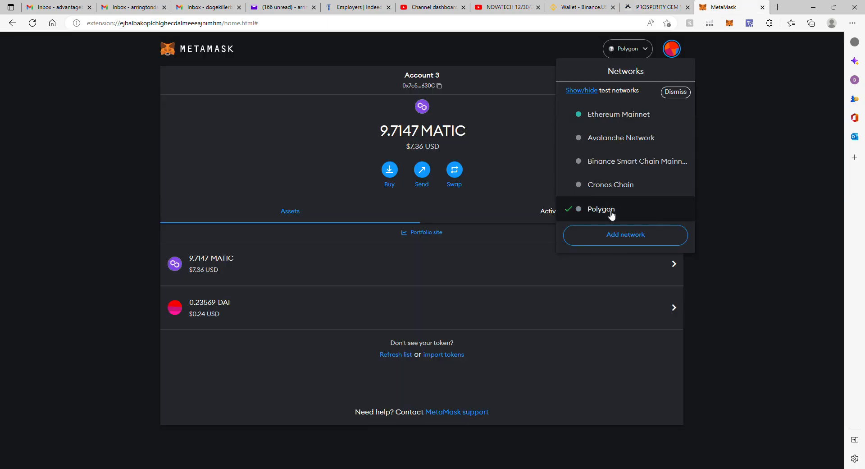
{"action": "left_click", "coordinate": [637, 160]}
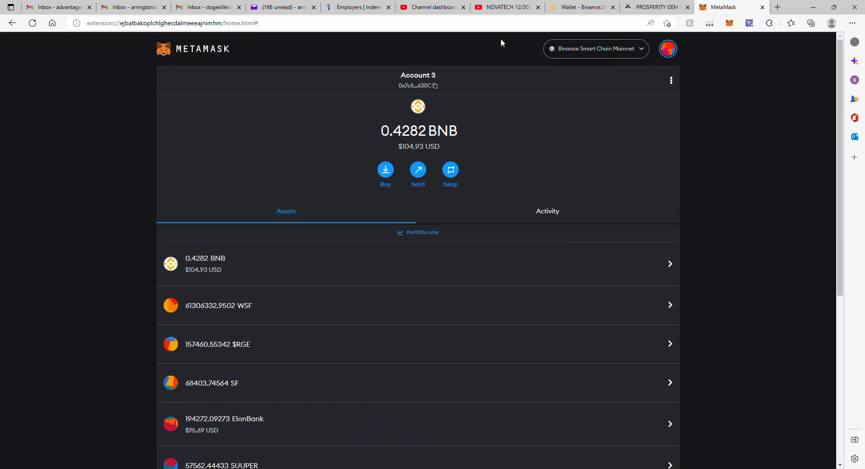
{"action": "left_click", "coordinate": [657, 7]}
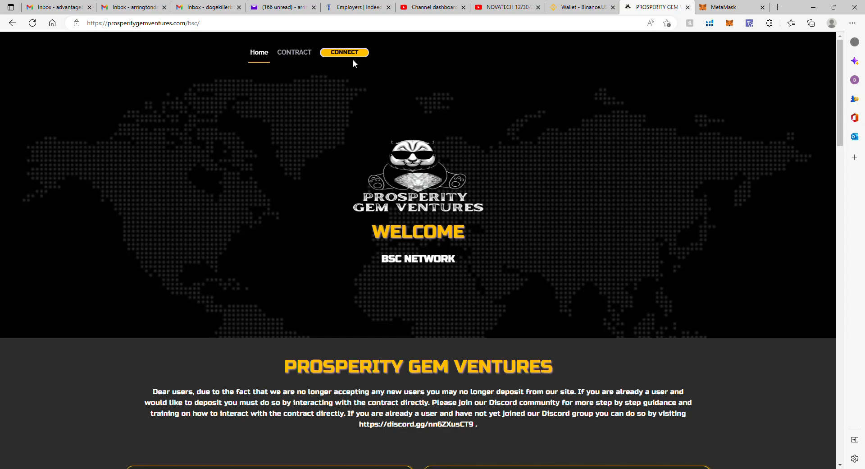
{"action": "mouse_move", "coordinate": [533, 148]}
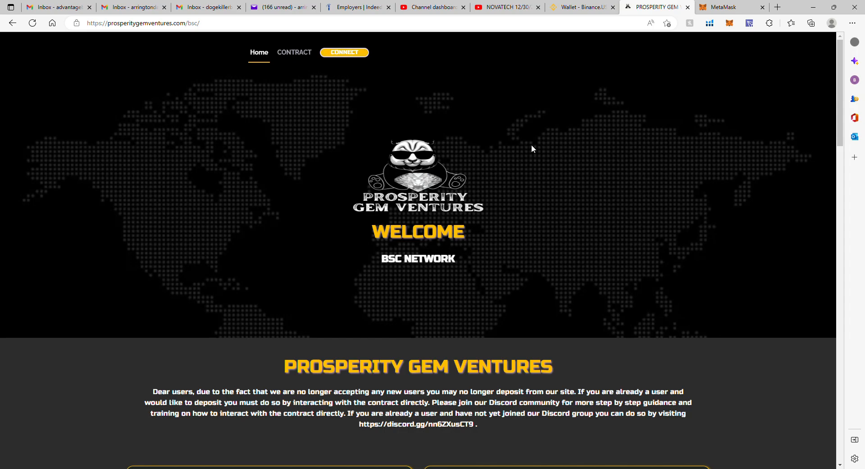
{"action": "scroll", "scroll_direction": "down", "scroll_amount": 3}
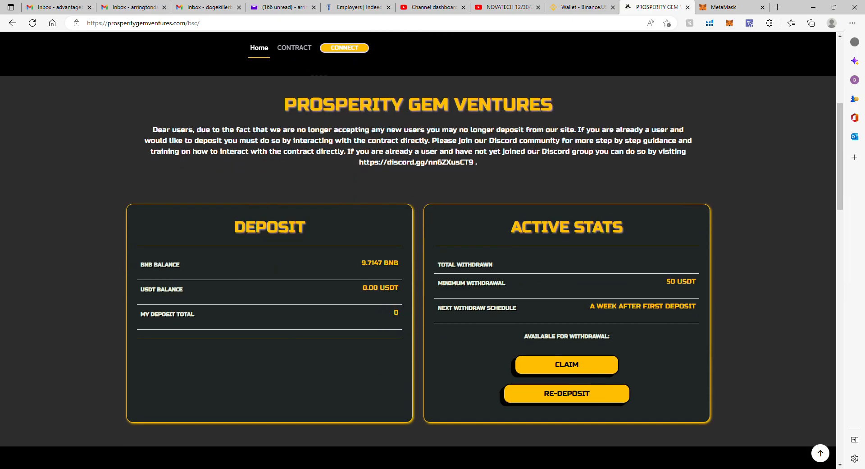
{"action": "mouse_move", "coordinate": [565, 393]}
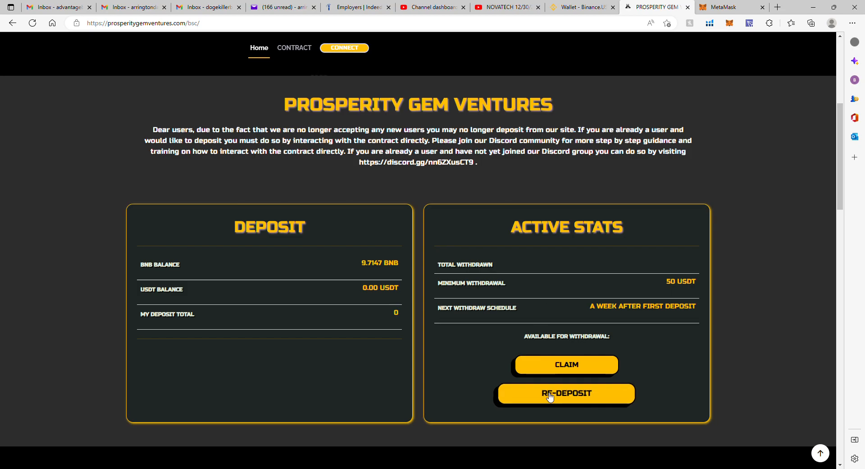
{"action": "scroll", "scroll_direction": "up", "scroll_amount": 3}
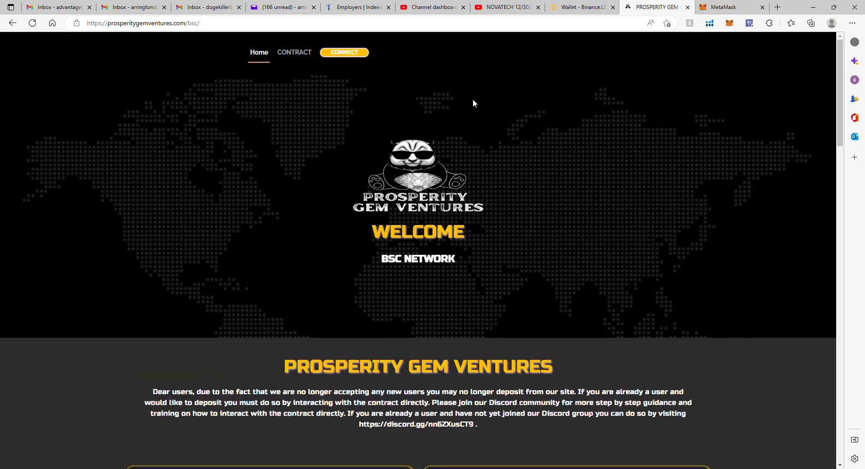
{"action": "mouse_move", "coordinate": [659, 91]}
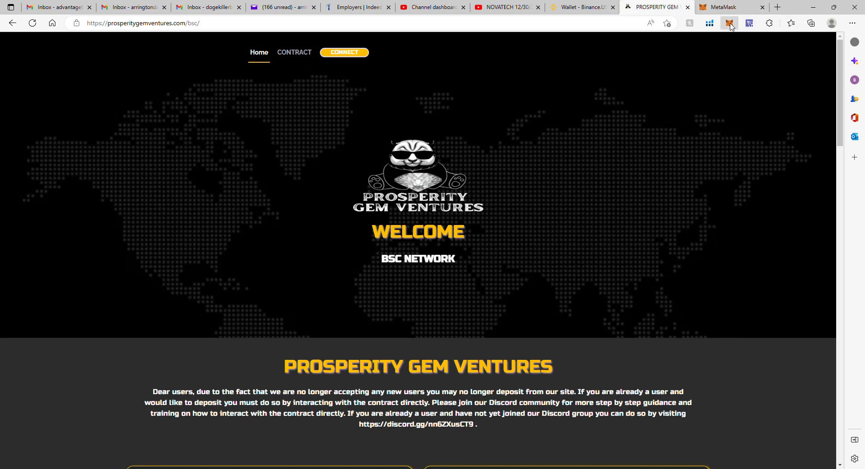
{"action": "mouse_move", "coordinate": [746, 166]}
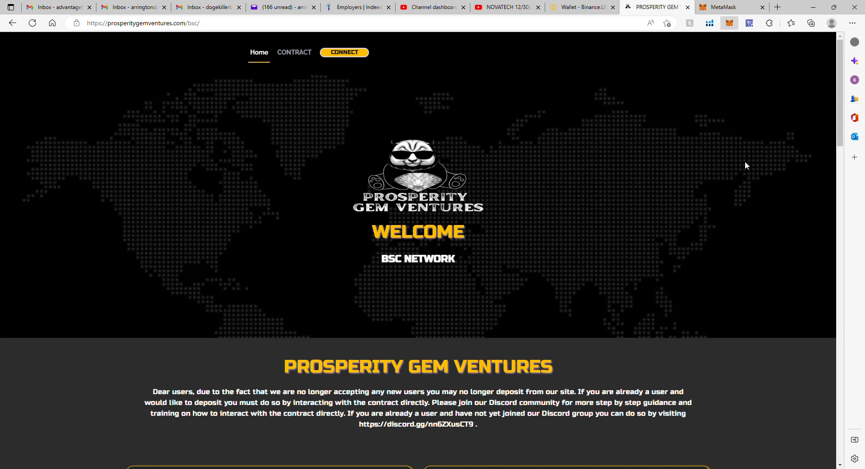
{"action": "mouse_move", "coordinate": [693, 169]}
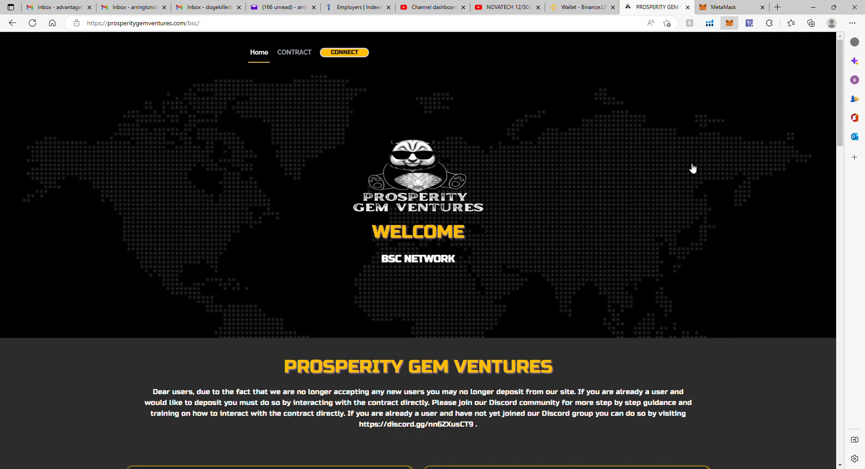
{"action": "mouse_move", "coordinate": [714, 91]}
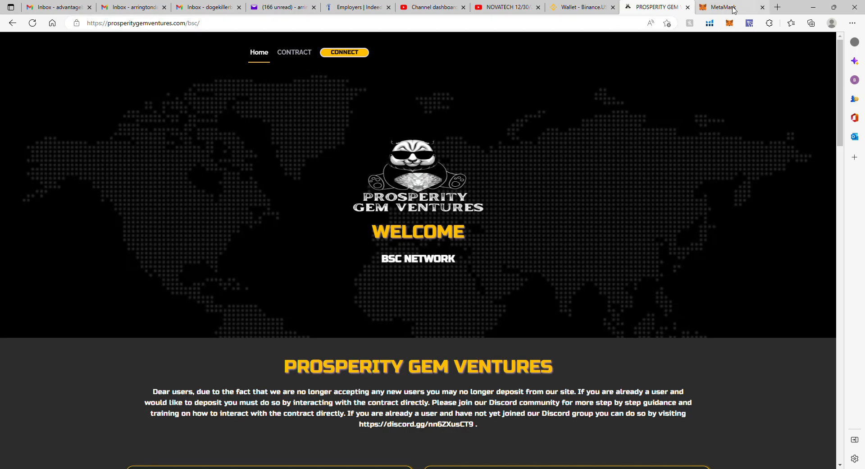
Step: Connect MetaMask and review the 202865.60 USDT deposit total and 10.28 USDT available stats
{"action": "left_click", "coordinate": [344, 53]}
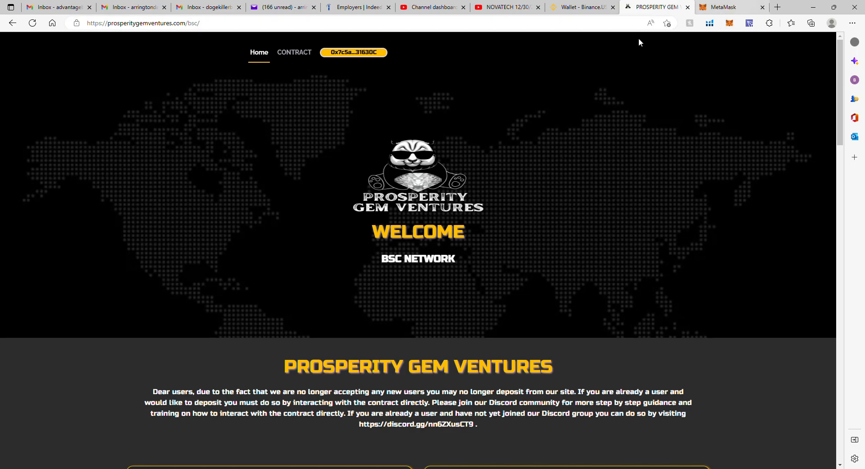
{"action": "scroll", "scroll_direction": "down", "scroll_amount": 3}
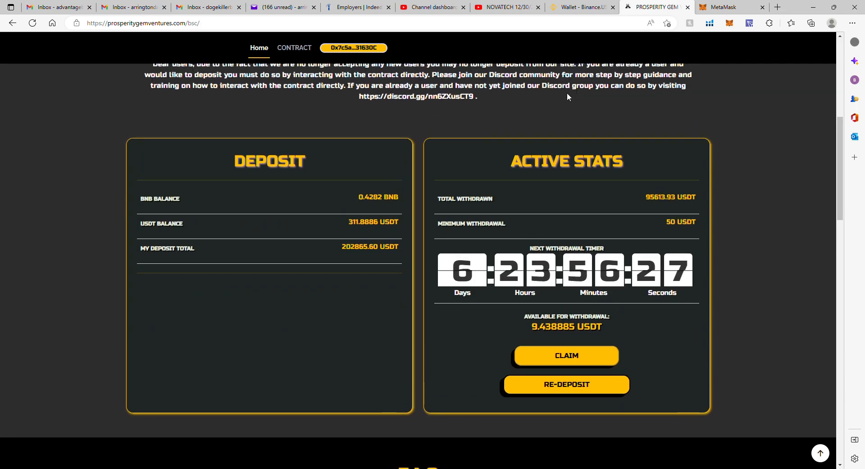
{"action": "mouse_move", "coordinate": [502, 340]}
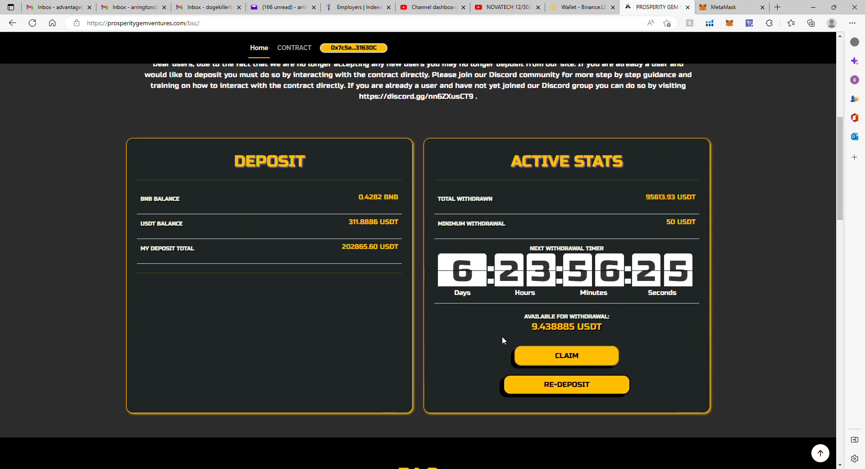
{"action": "mouse_move", "coordinate": [254, 369]}
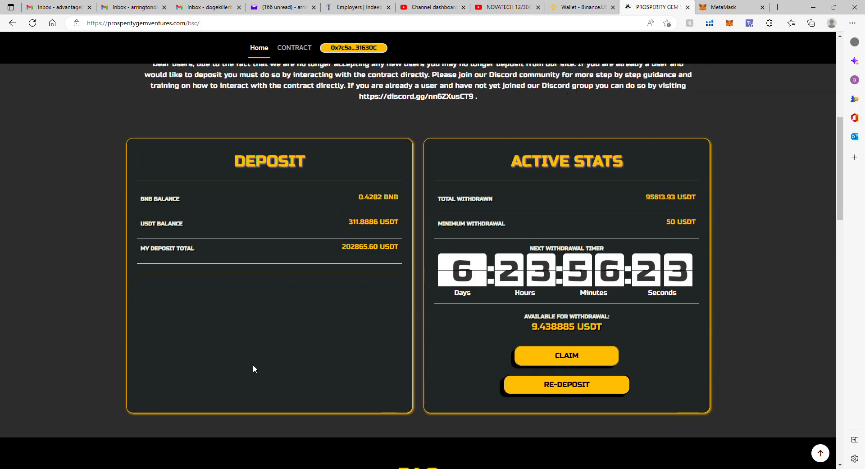
{"action": "mouse_move", "coordinate": [293, 329]}
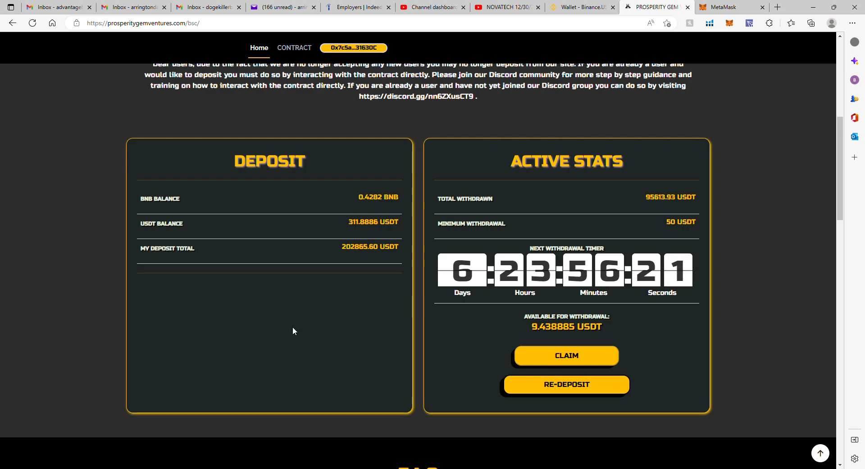
{"action": "scroll", "scroll_direction": "up", "scroll_amount": 3}
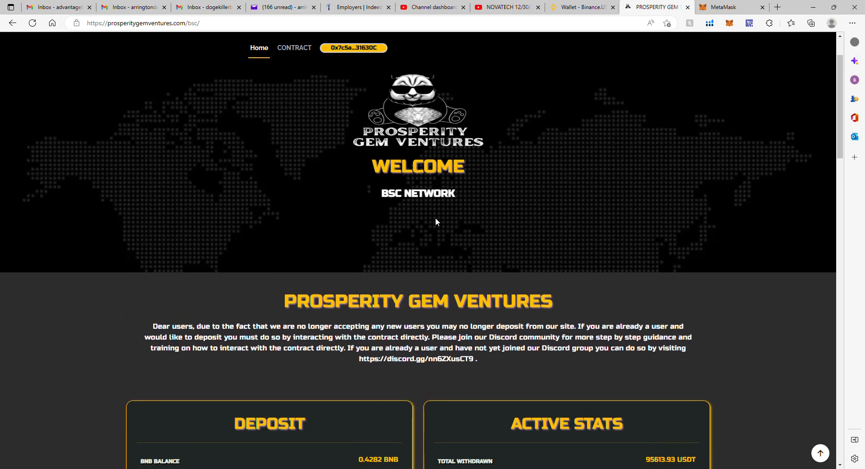
{"action": "mouse_move", "coordinate": [239, 270]}
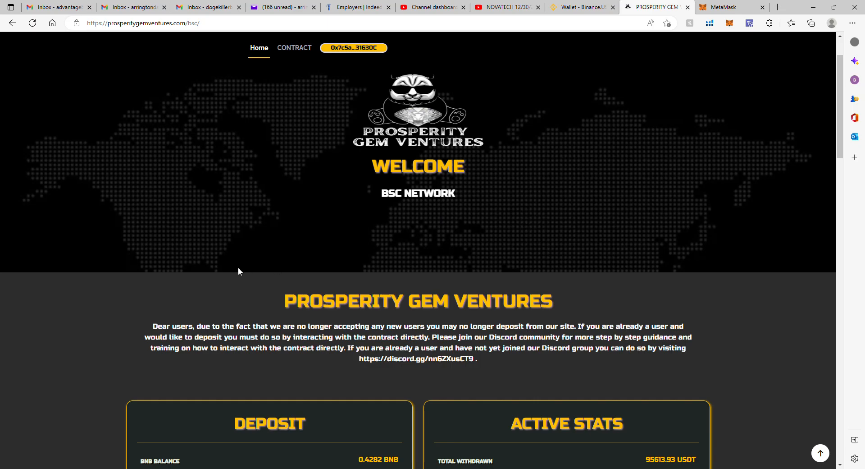
{"action": "mouse_move", "coordinate": [425, 254]}
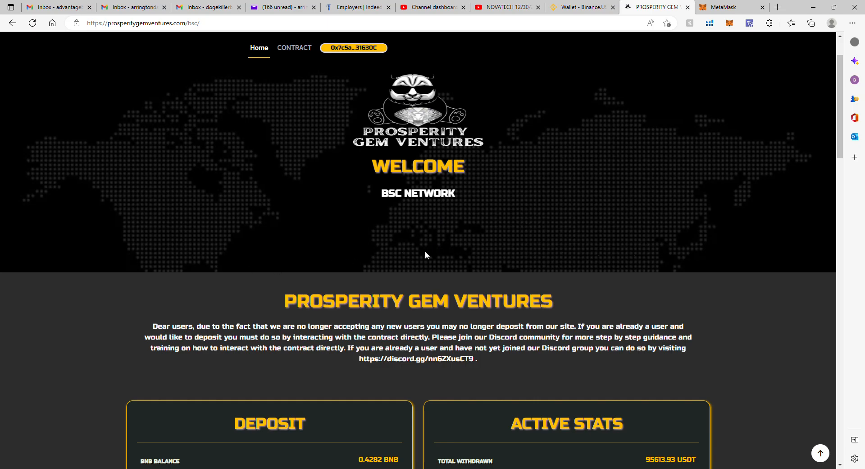
{"action": "mouse_move", "coordinate": [273, 235]}
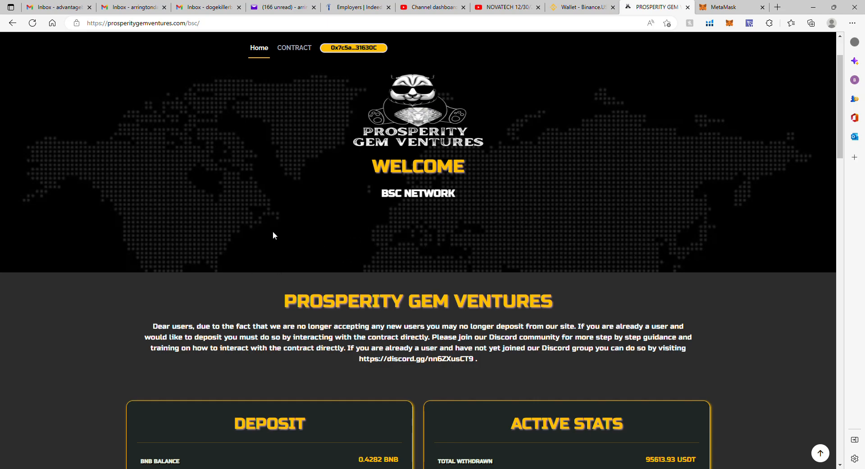
{"action": "mouse_move", "coordinate": [384, 229]}
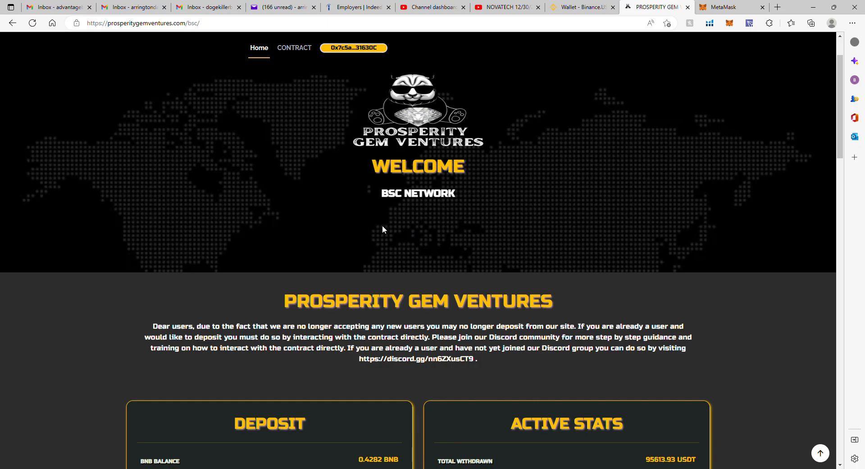
{"action": "mouse_move", "coordinate": [631, 207]}
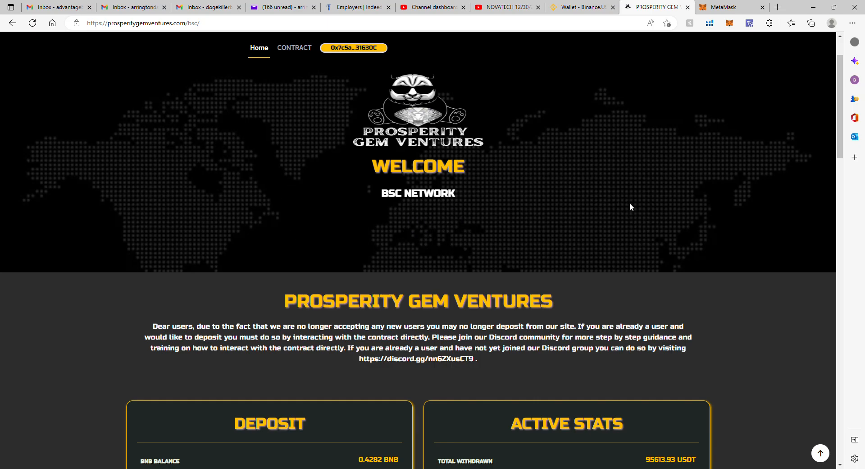
{"action": "scroll", "scroll_direction": "down", "scroll_amount": 3}
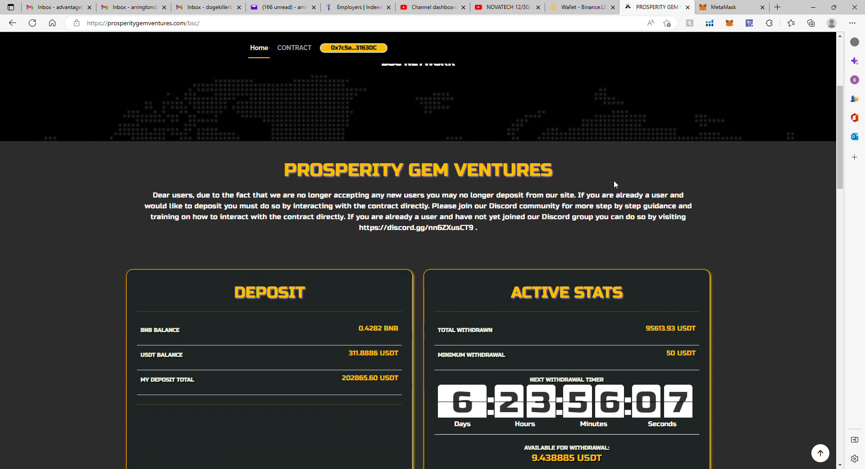
{"action": "scroll", "scroll_direction": "down", "scroll_amount": 3}
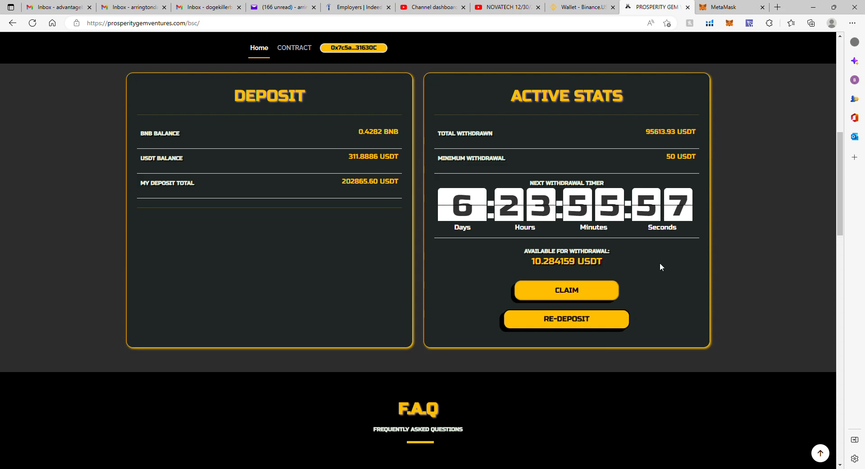
{"action": "mouse_move", "coordinate": [807, 150]}
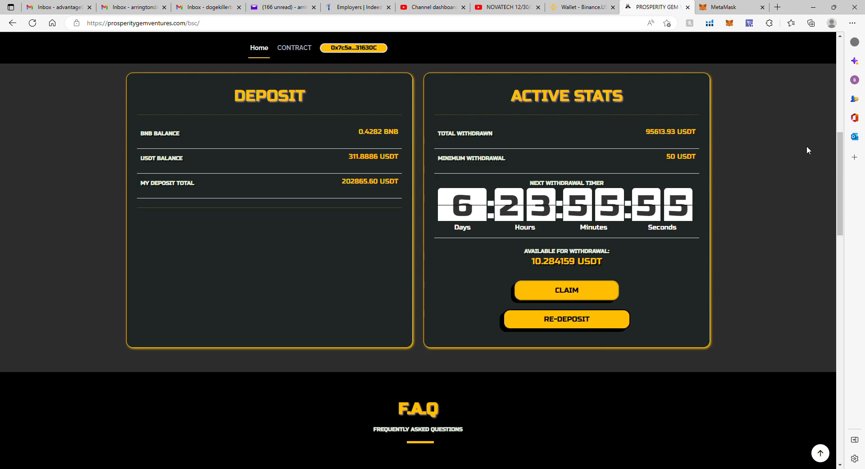
{"action": "mouse_move", "coordinate": [755, 32]}
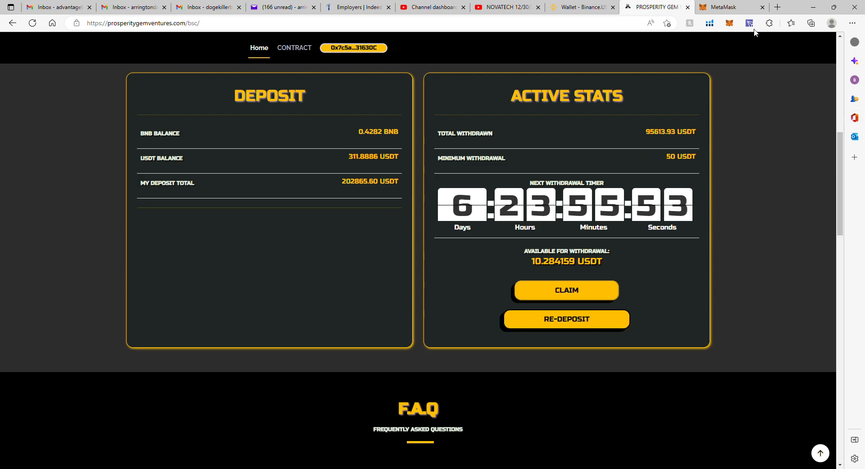